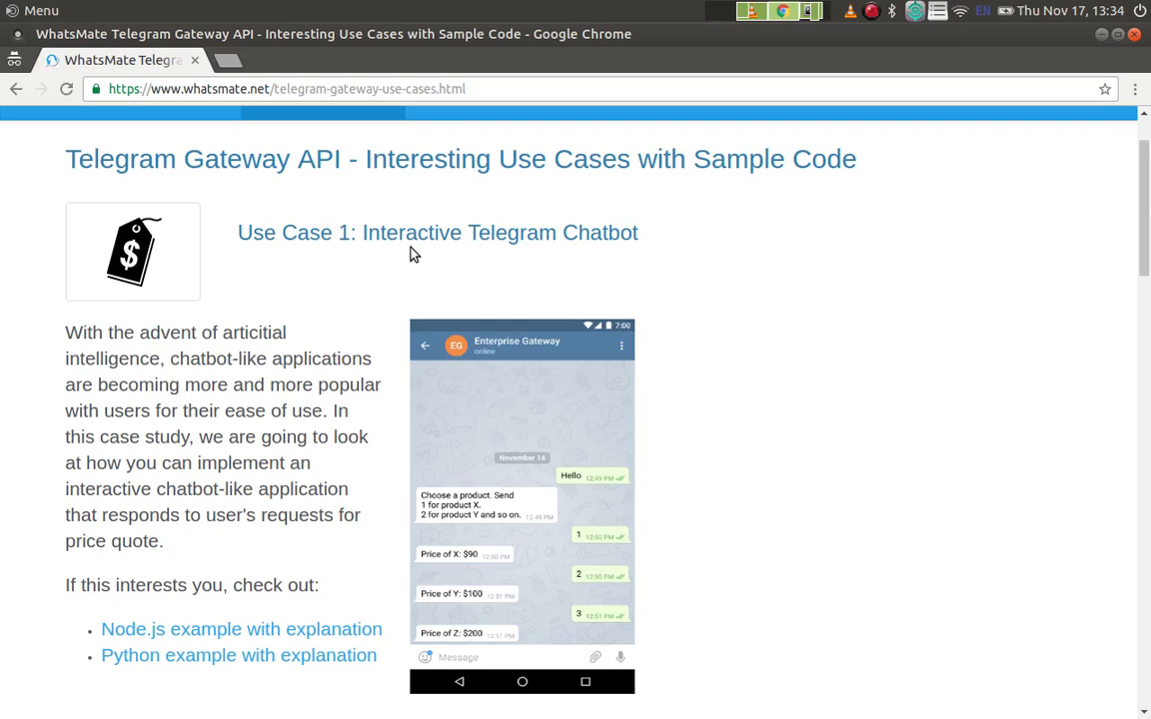
mouse_move(458, 263)
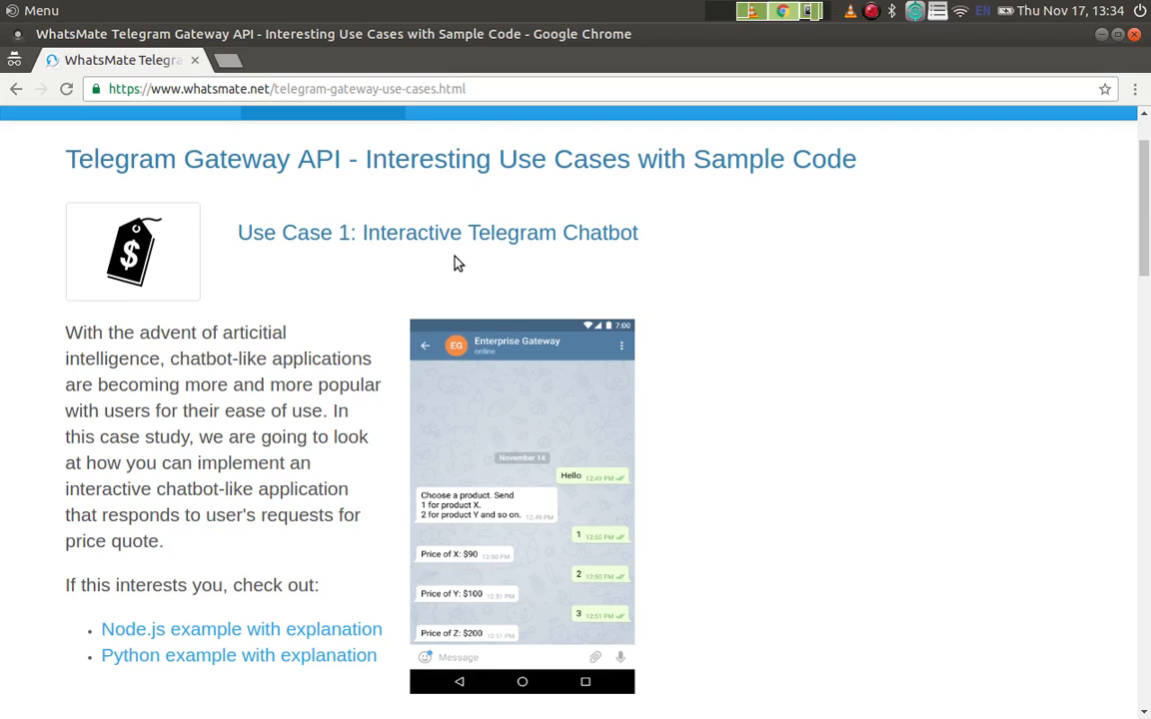
mouse_move(644, 257)
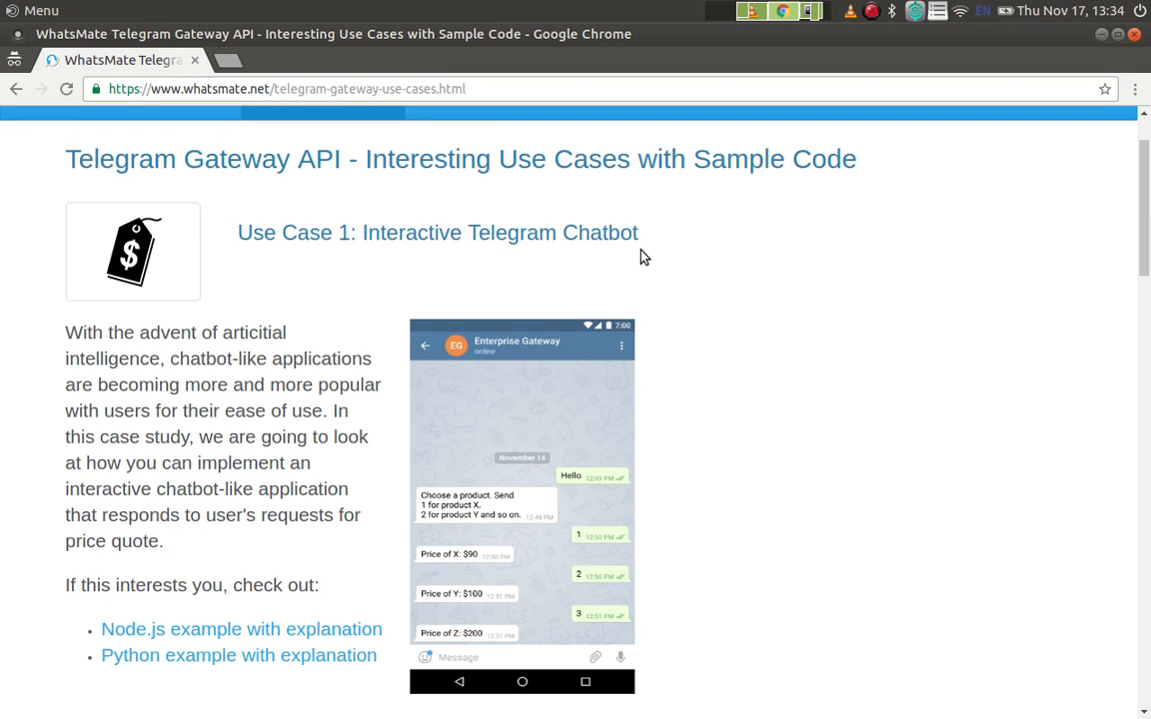
- Send 'Hello' to the Enterprise Gateway bot to get its product menu
scroll("down", 3)
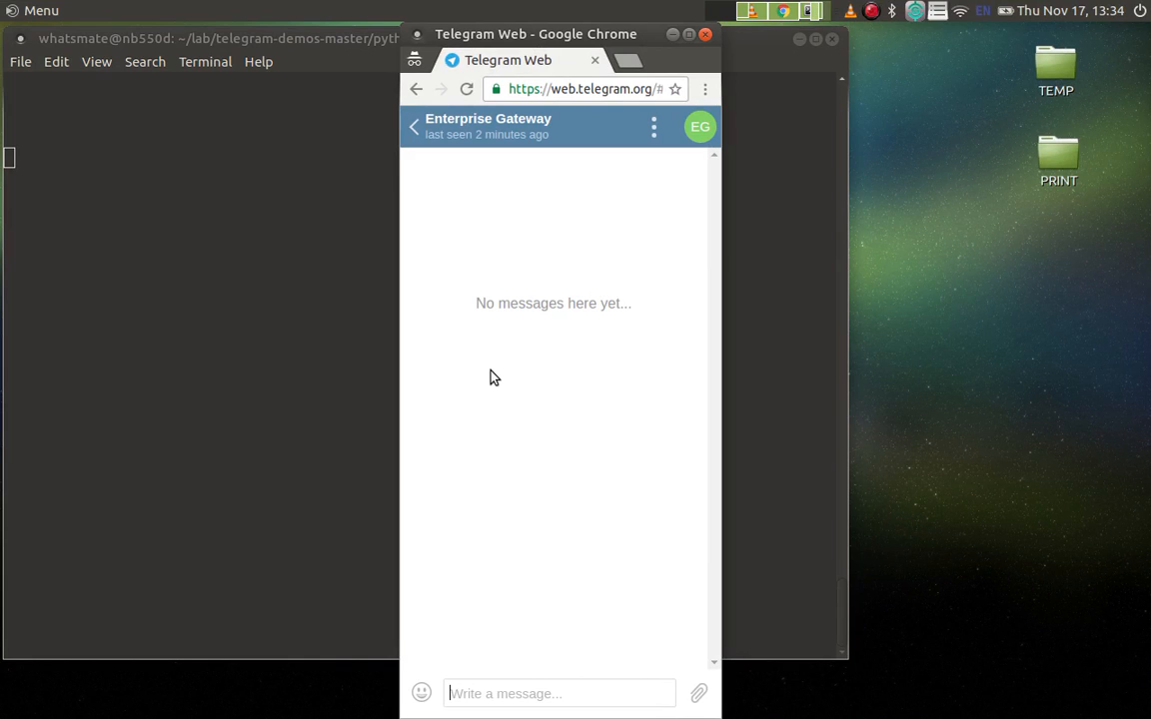
mouse_move(497, 396)
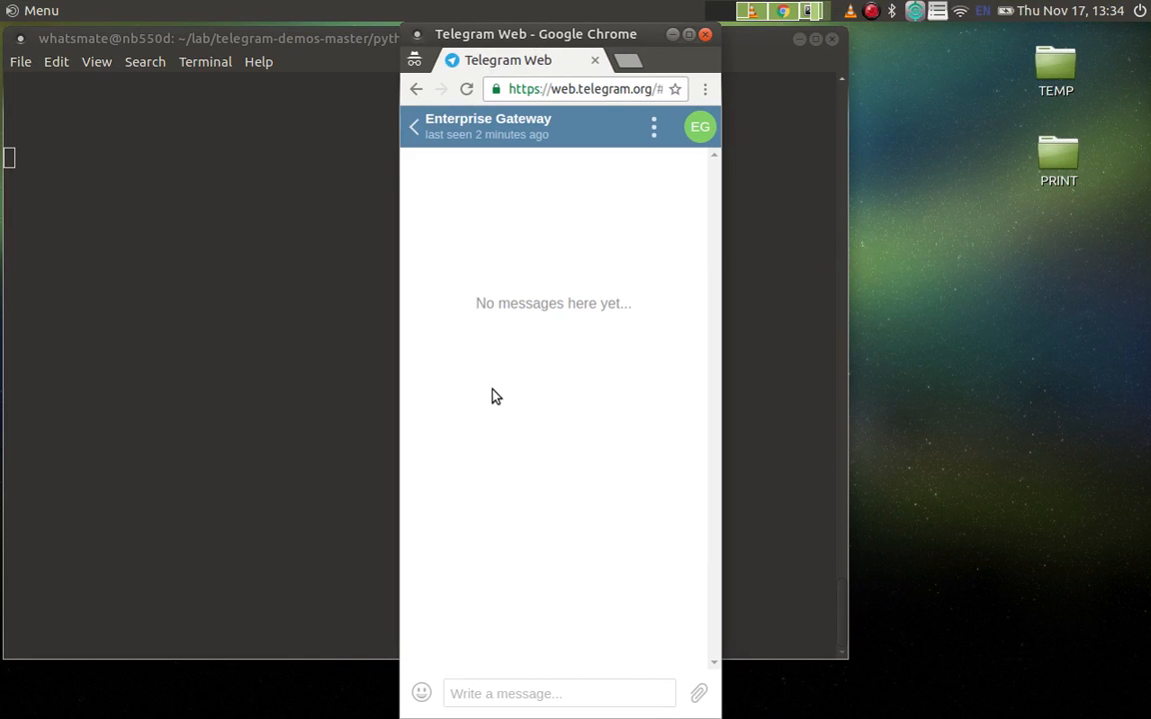
left_click(560, 694)
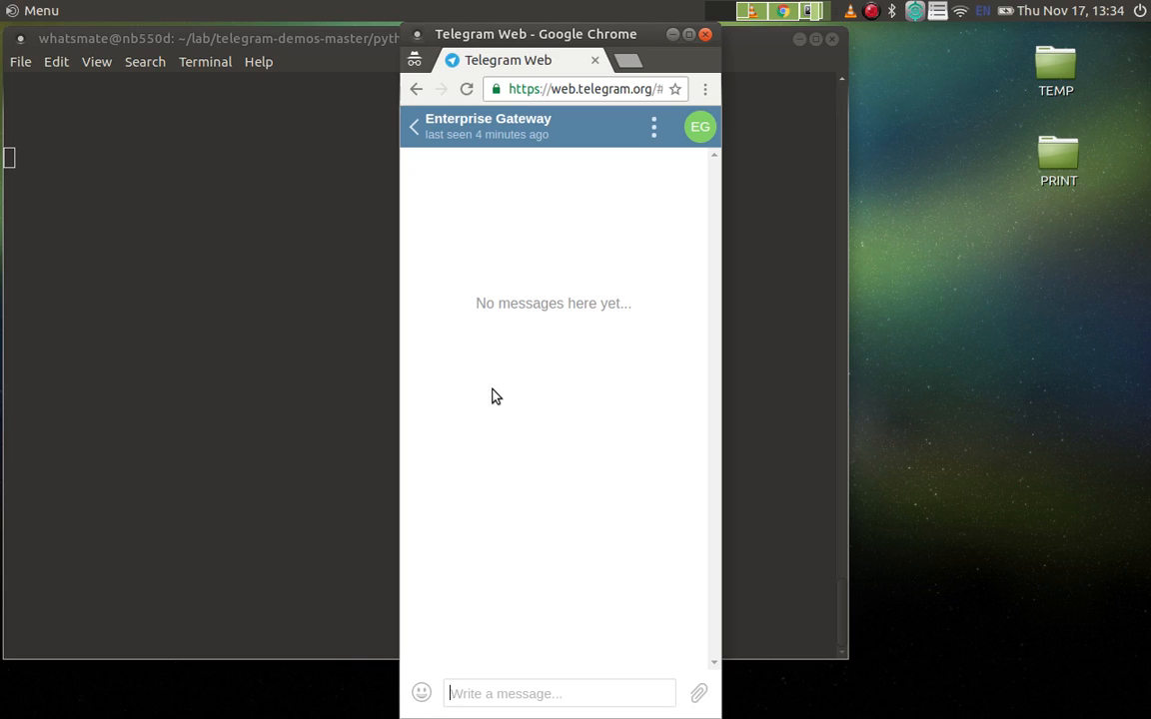
type("He")
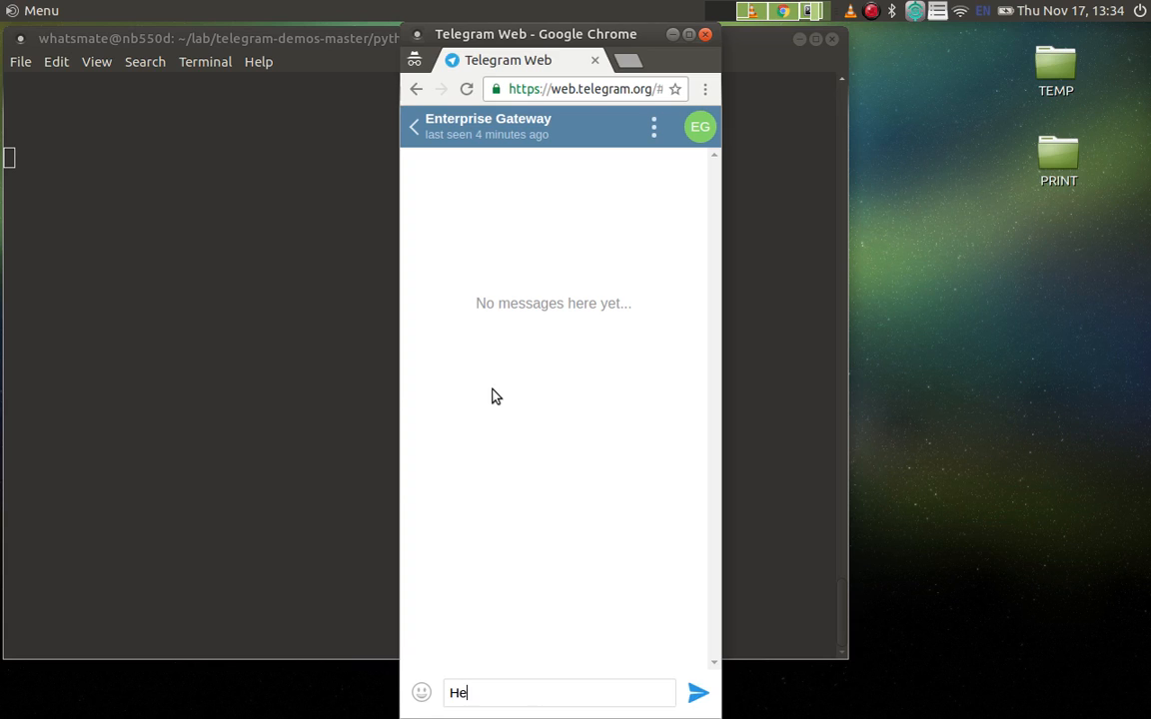
type("llo")
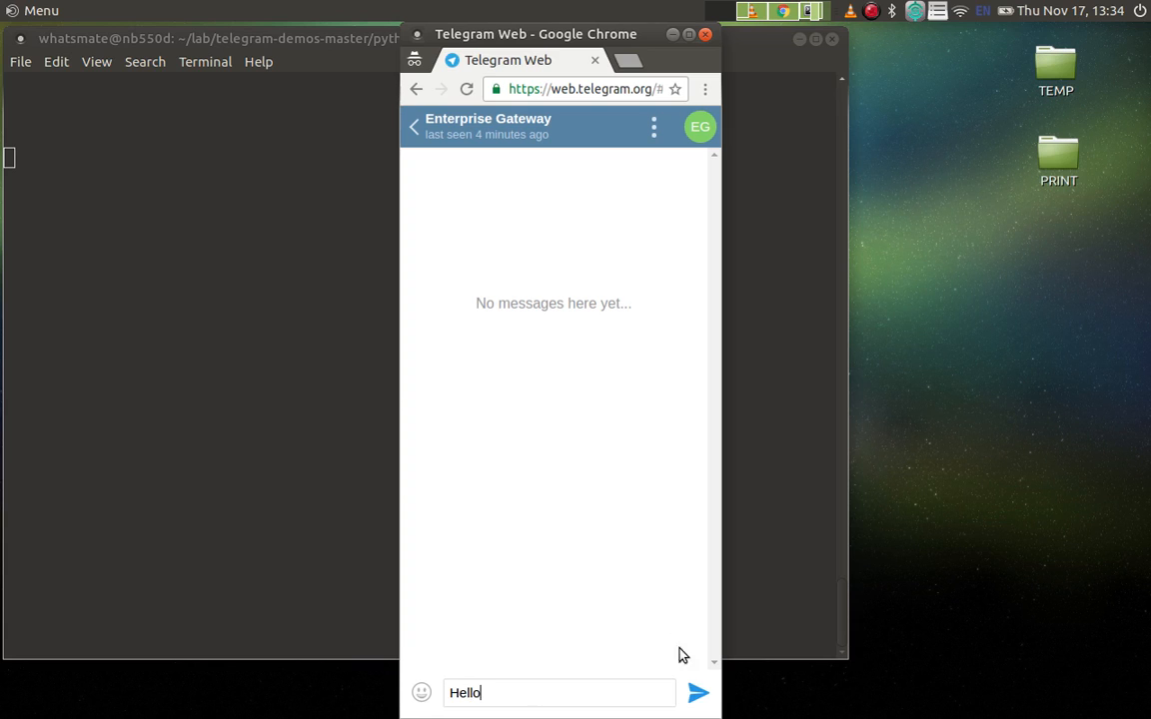
left_click(698, 694)
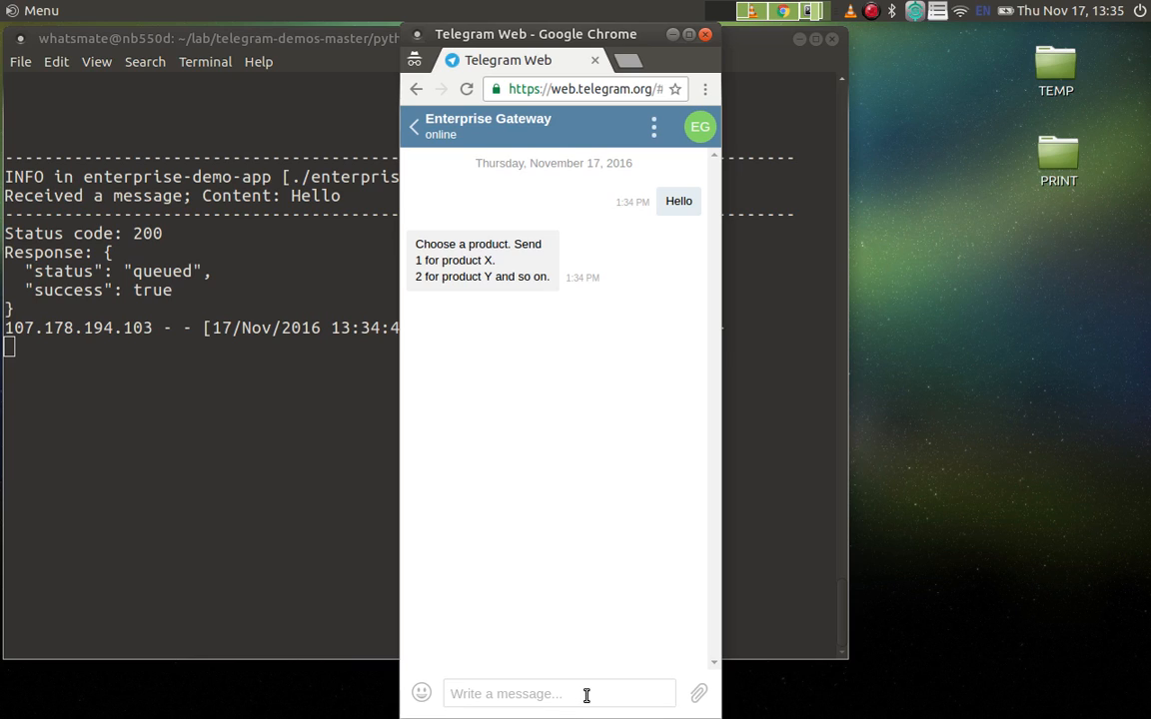
- Send 1 and 2 to get the price quotes for product X ($90) and product Y ($100)
type("1")
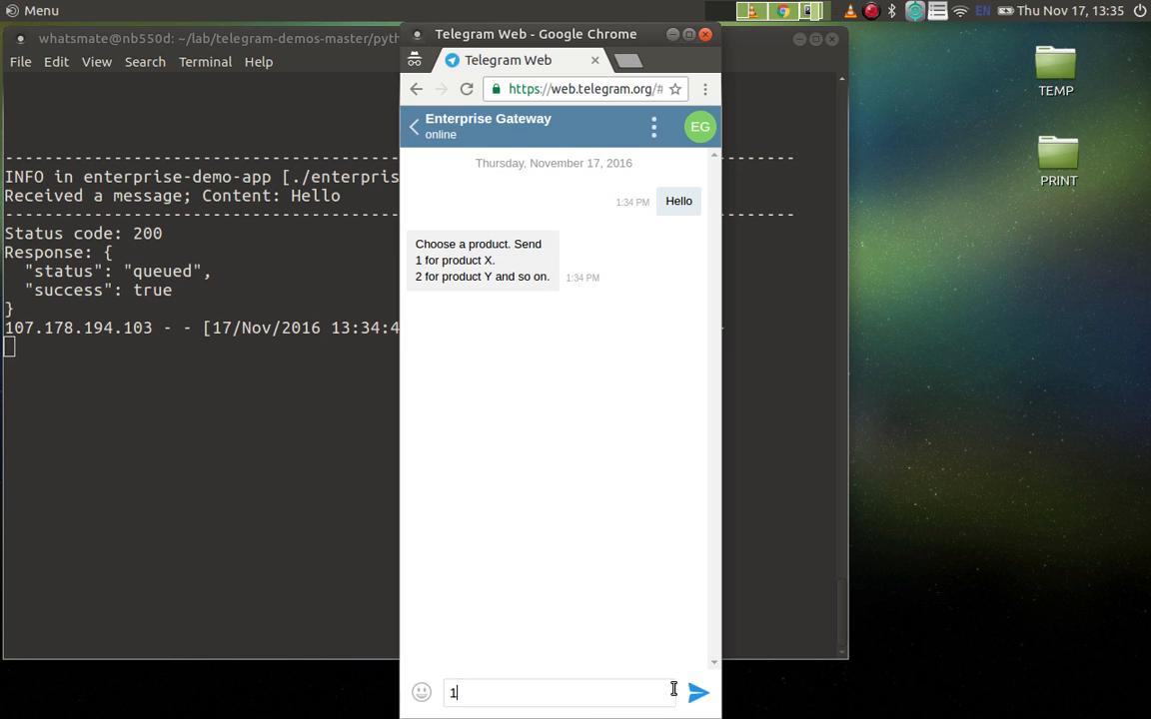
left_click(698, 692)
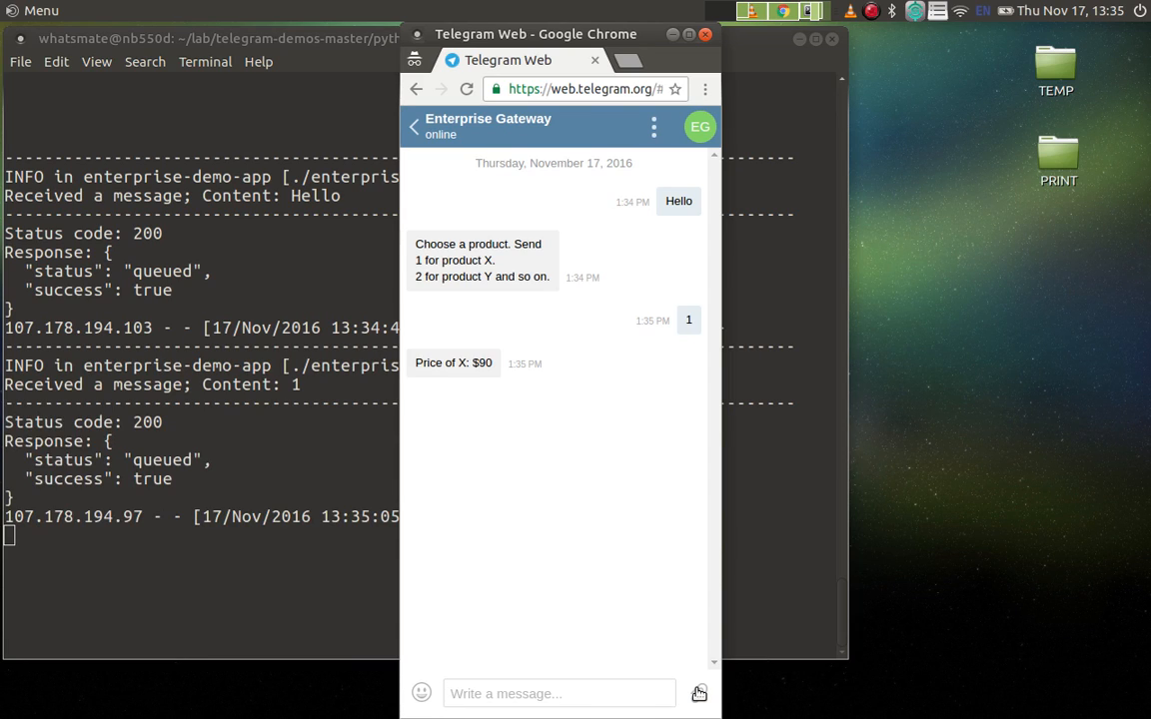
left_click(559, 694)
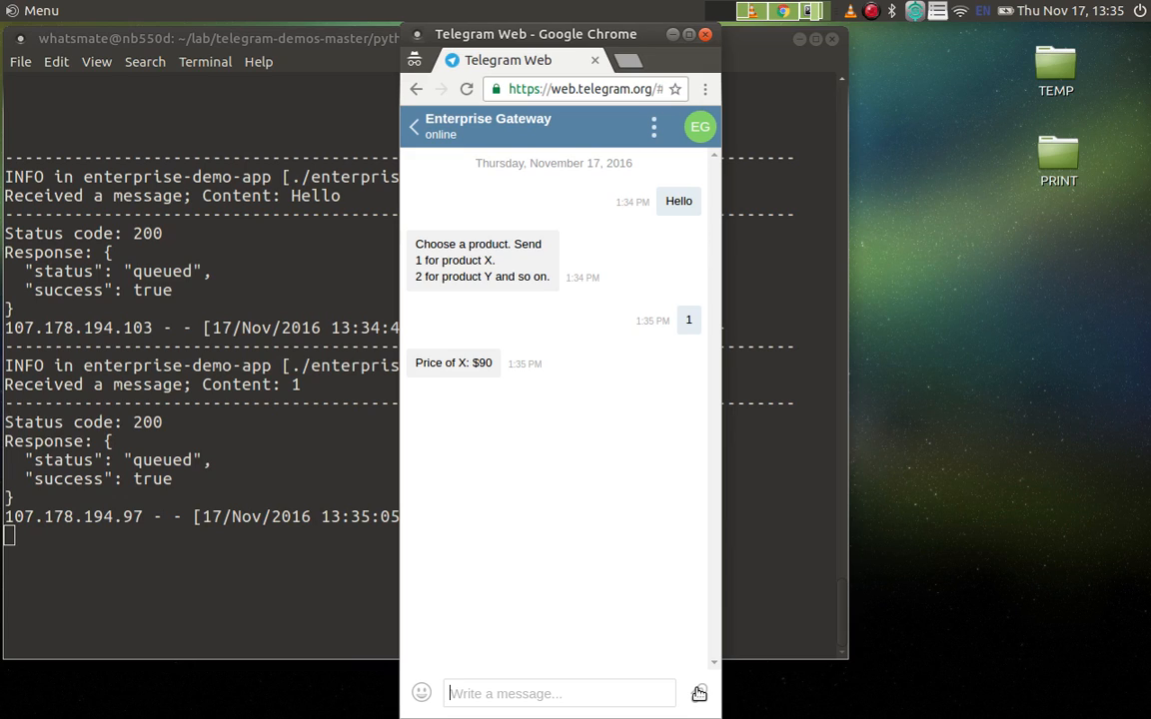
type("2")
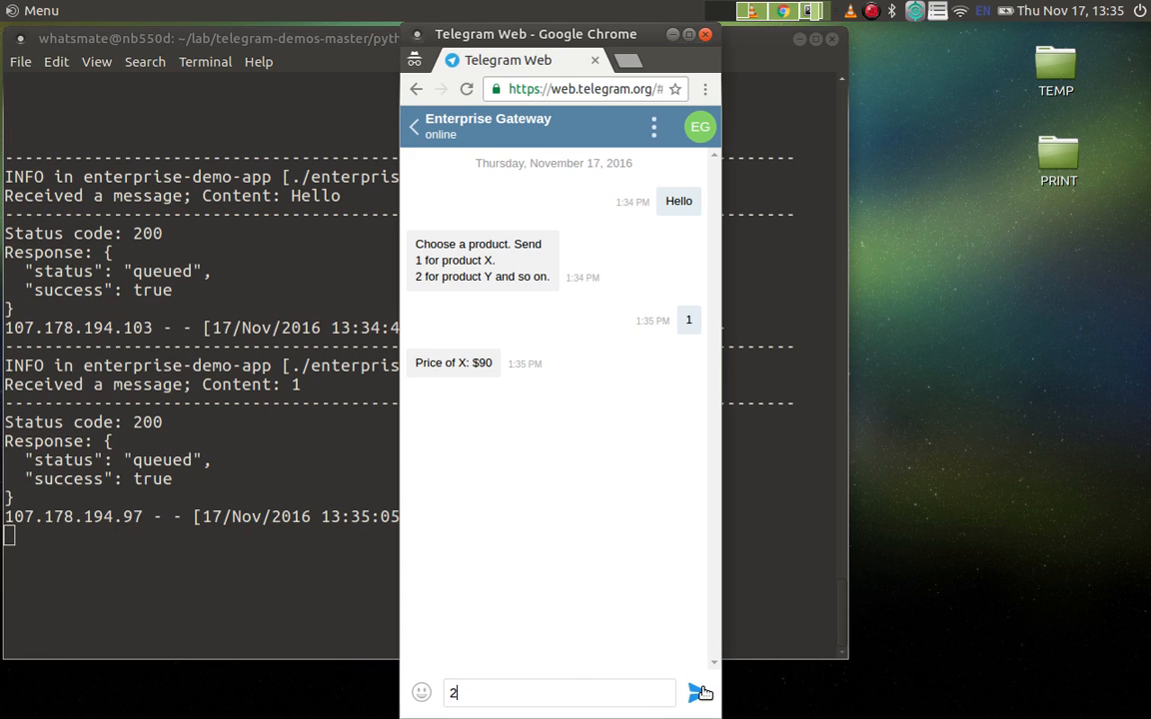
left_click(702, 692)
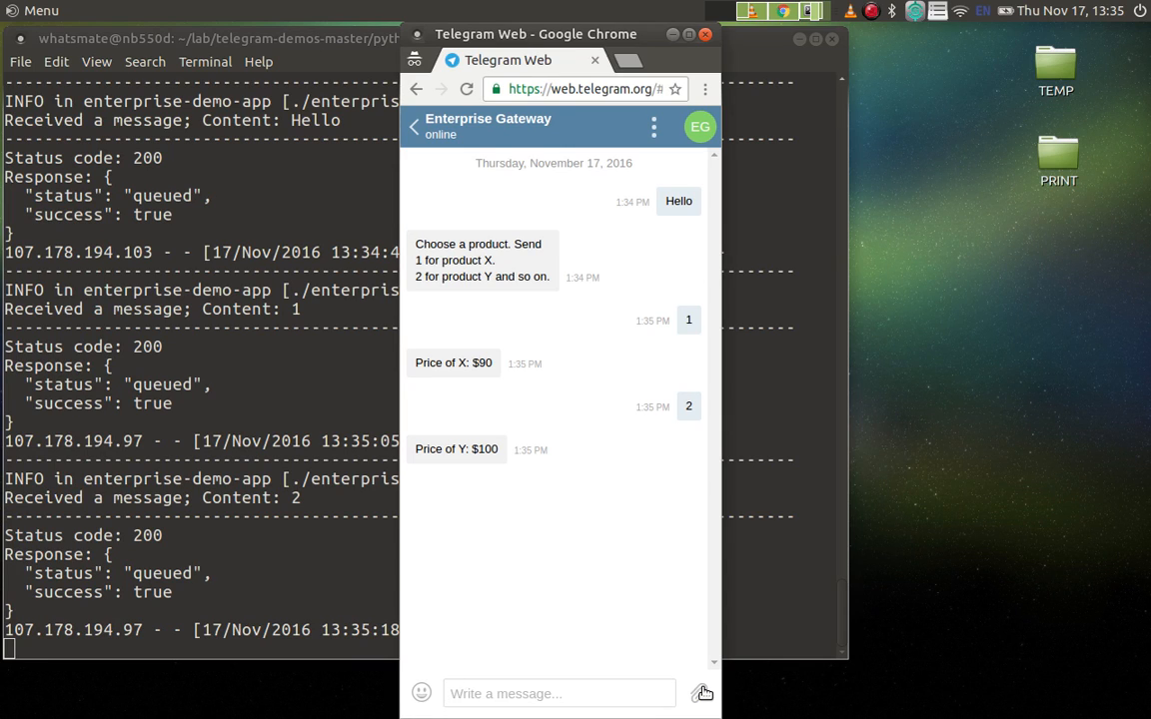
left_click(560, 693)
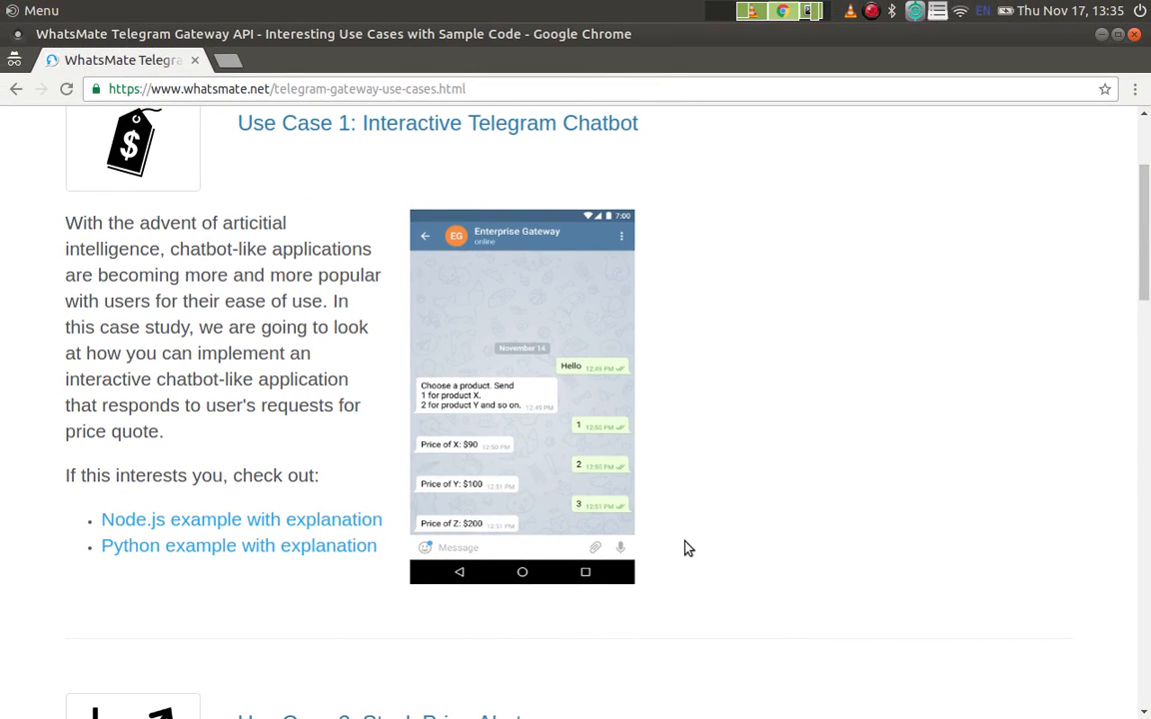
mouse_move(258, 520)
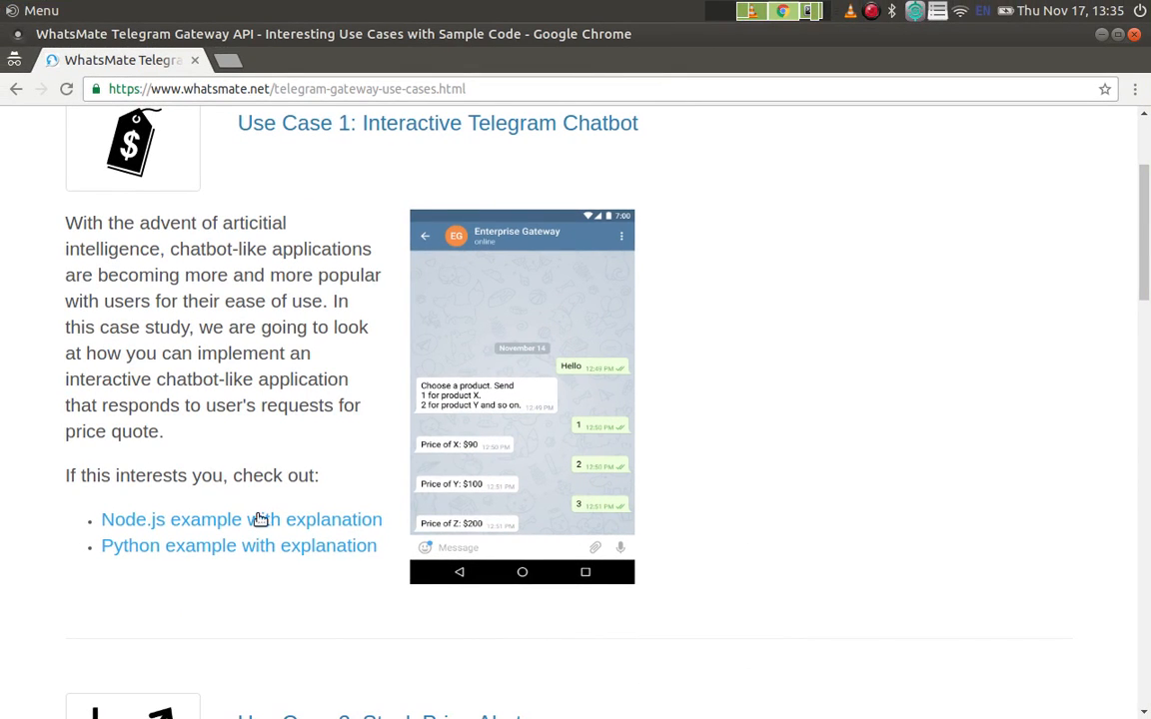
mouse_move(163, 555)
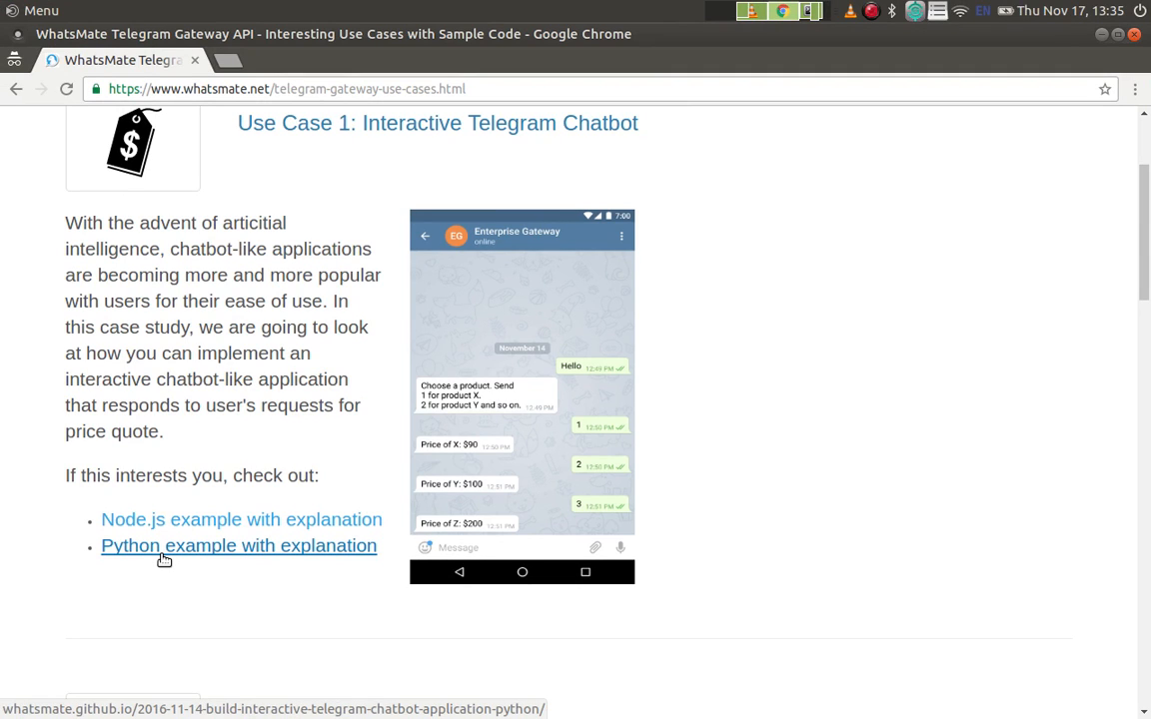
- Open the 'Python example with explanation' link on the WhatsMate use cases page
left_click(238, 546)
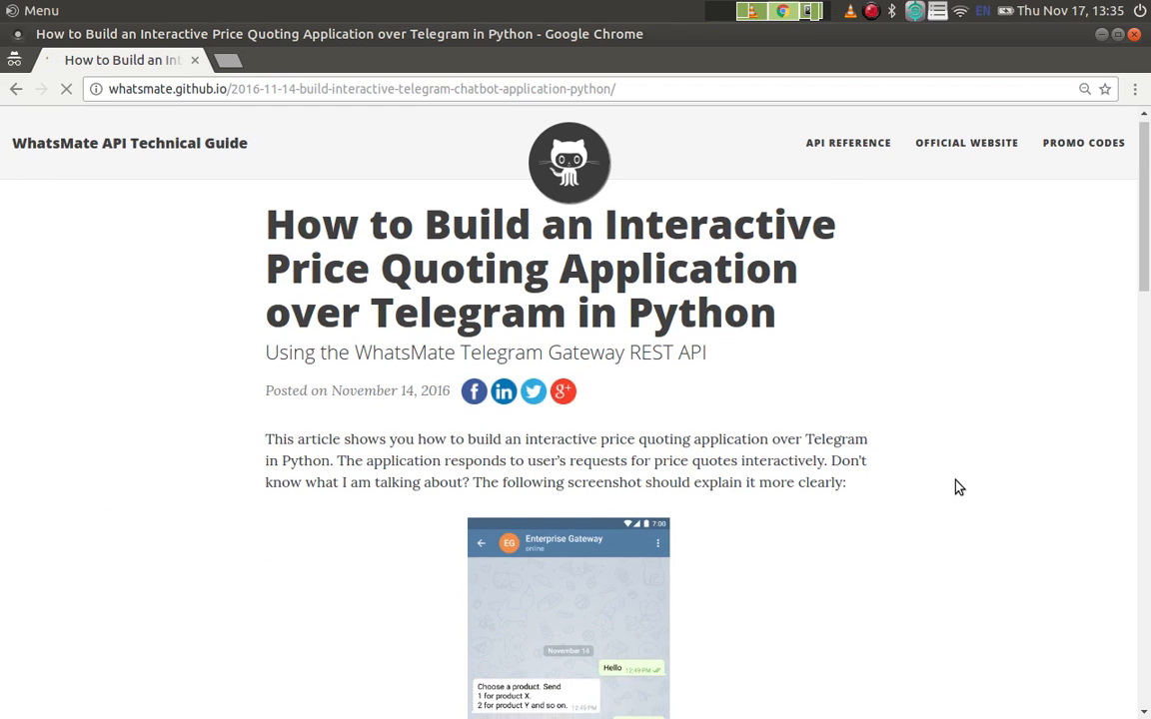
- Scroll the WhatsMate tutorial down to the prerequisites, setup steps and script explanation
scroll("down", 3)
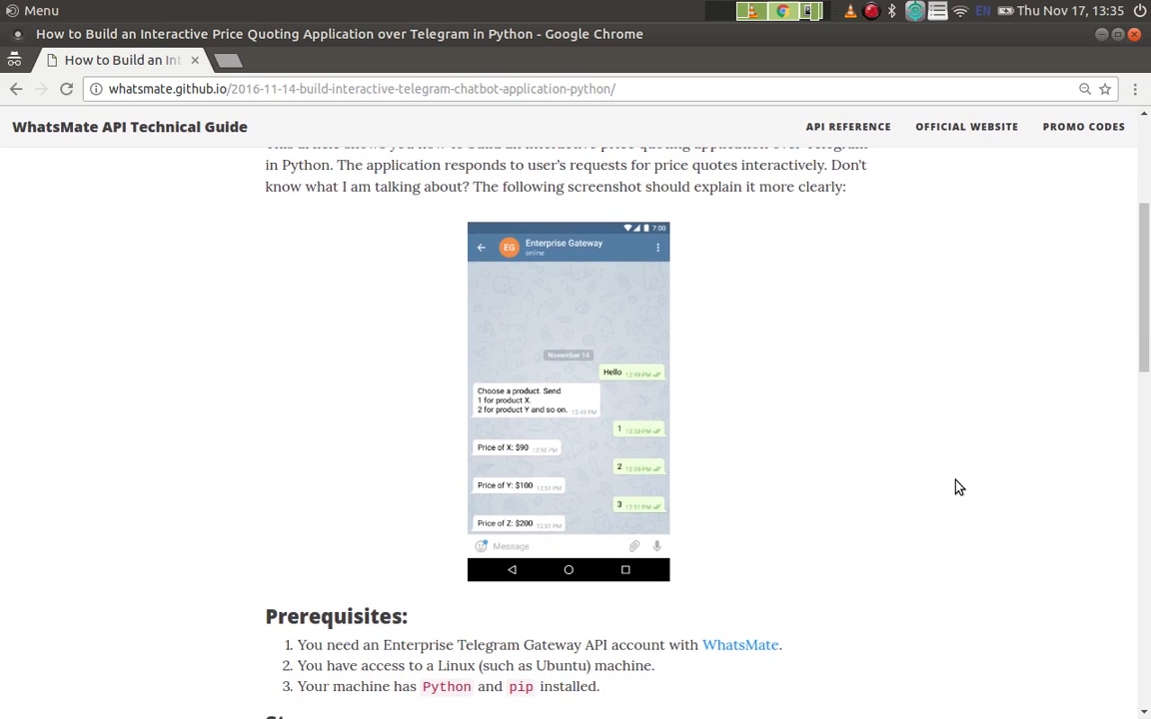
scroll("down", 3)
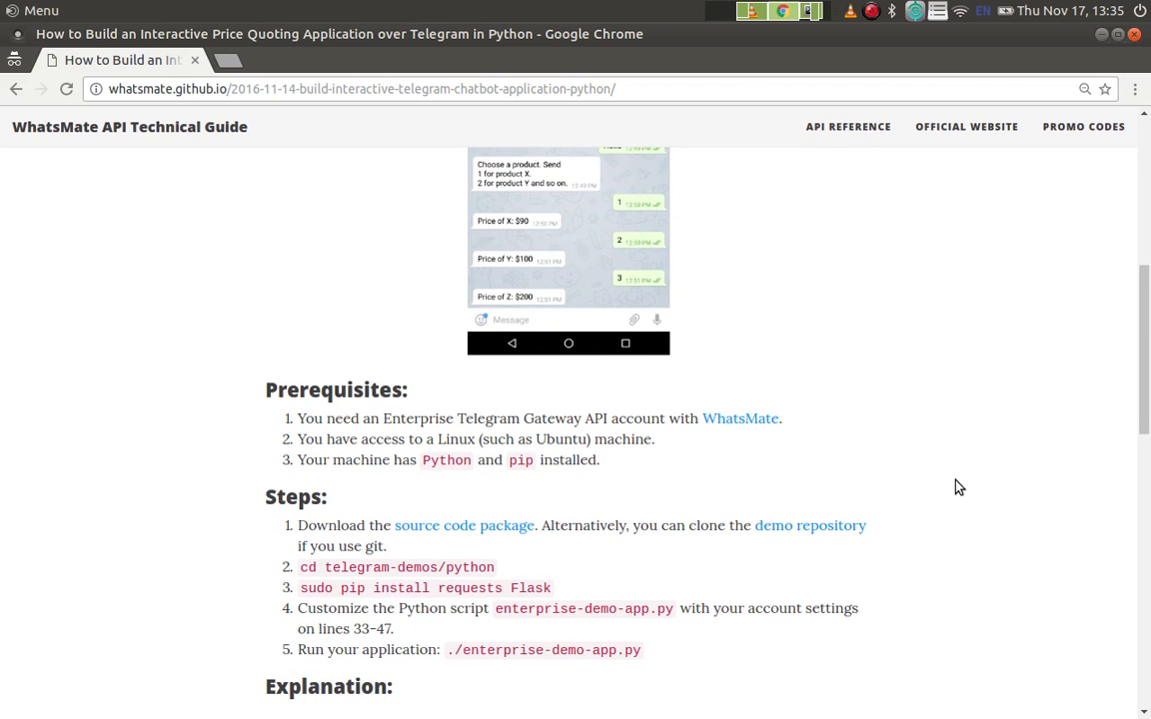
mouse_move(285, 660)
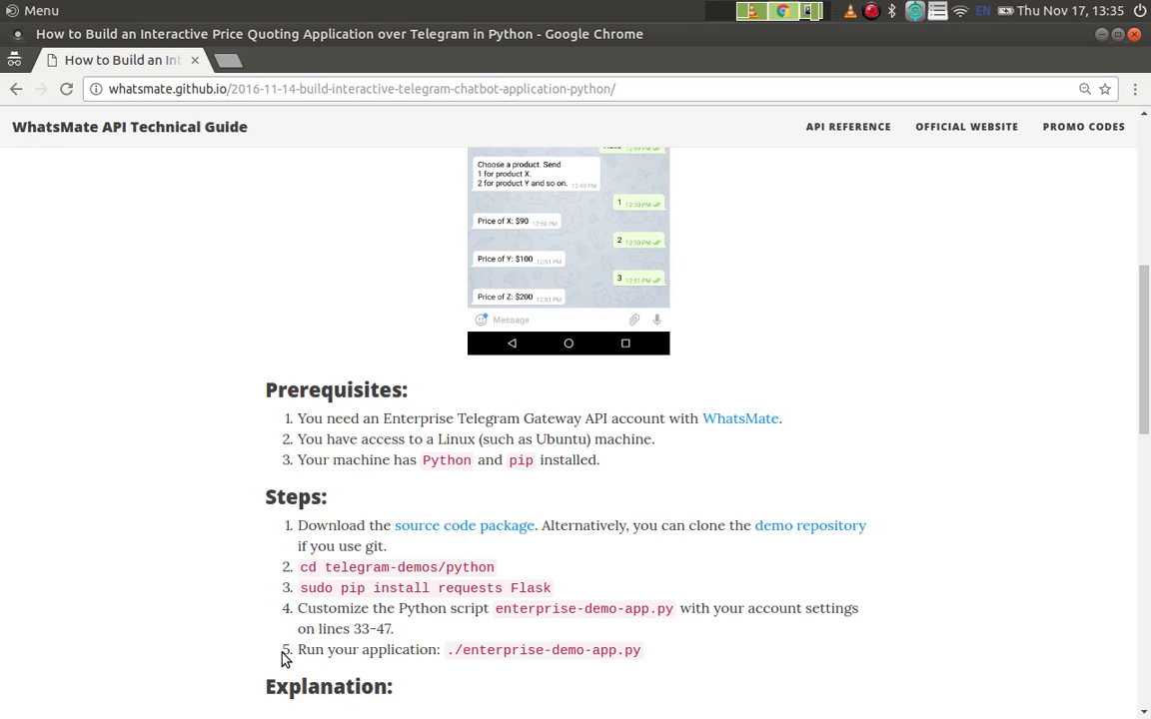
mouse_move(322, 519)
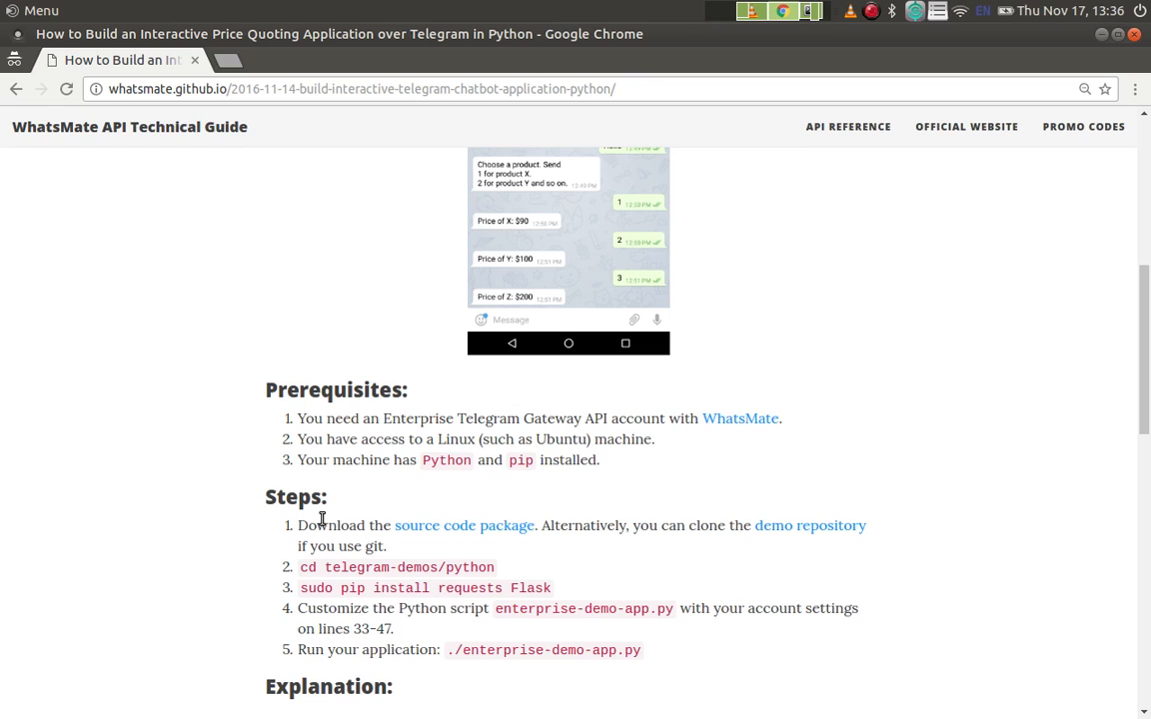
mouse_move(384, 419)
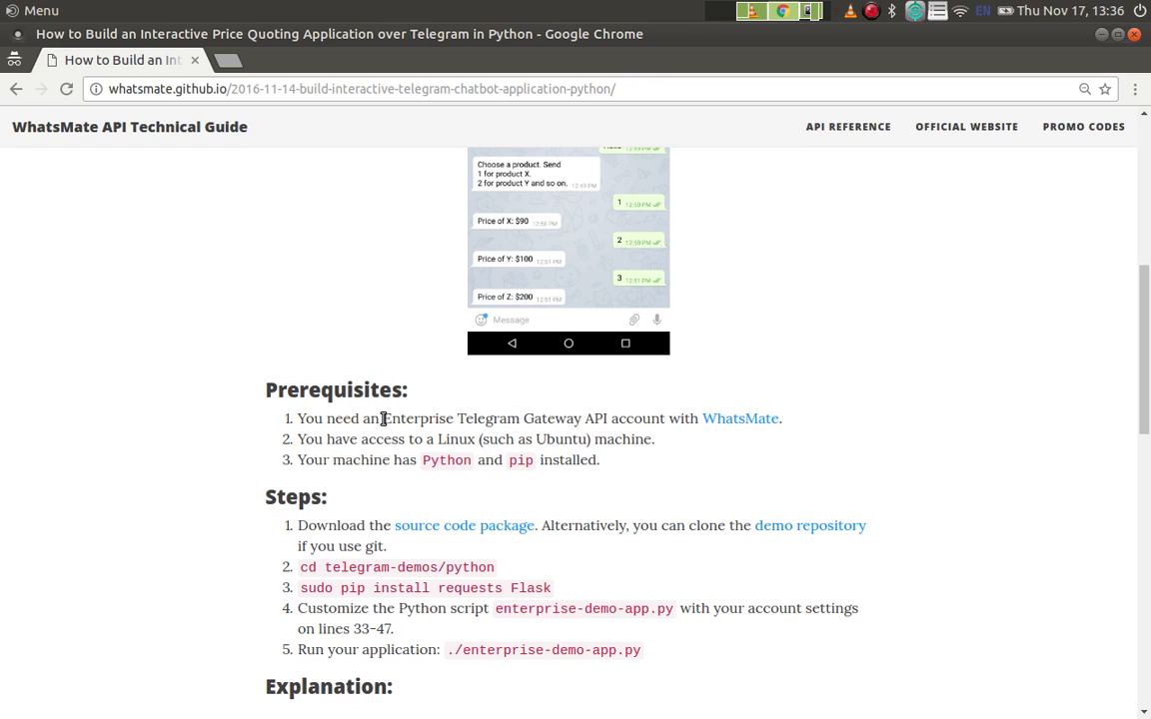
mouse_move(404, 420)
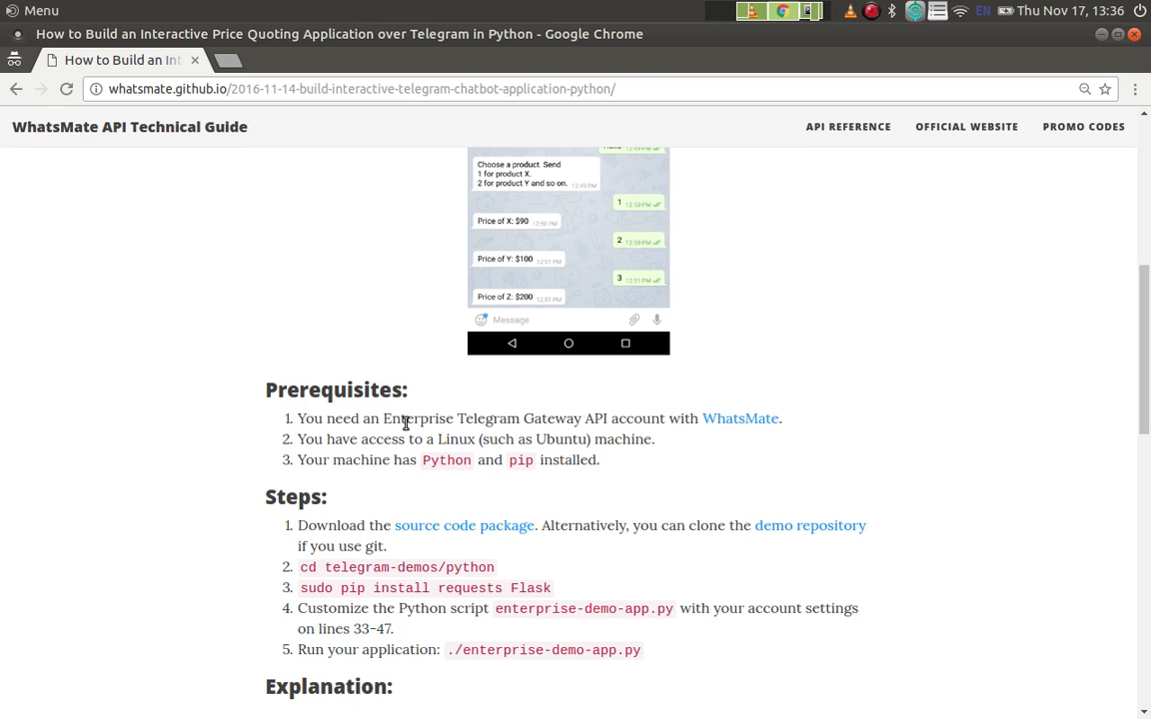
mouse_move(539, 419)
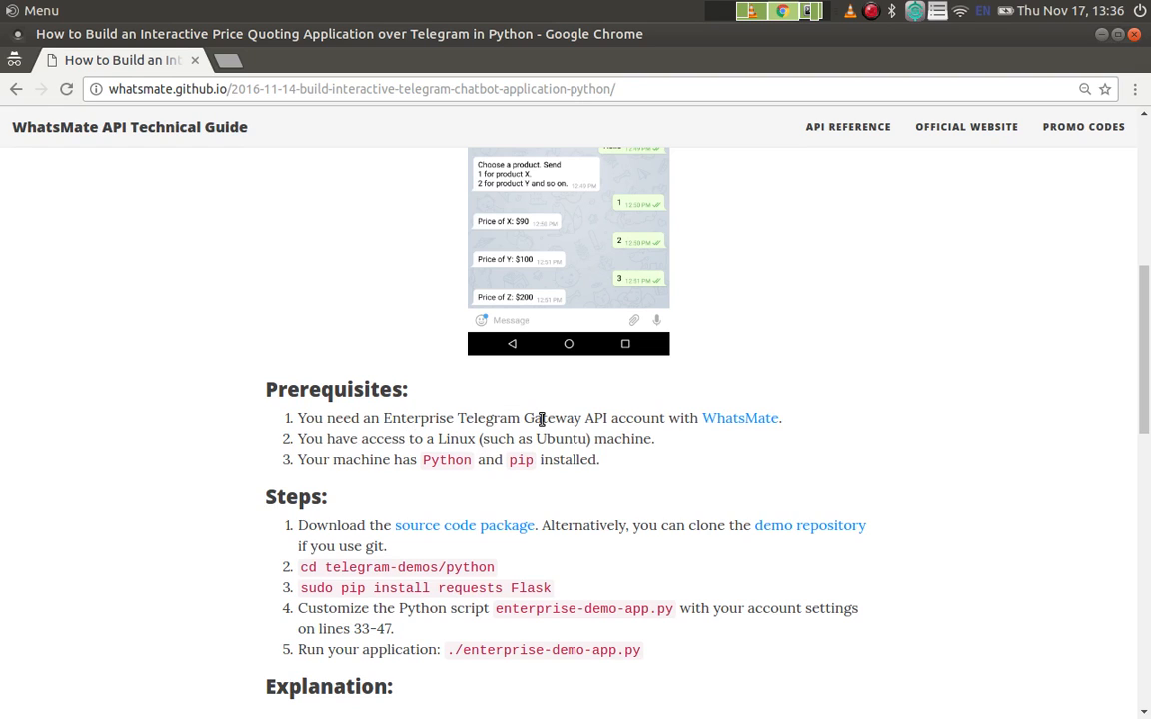
mouse_move(541, 415)
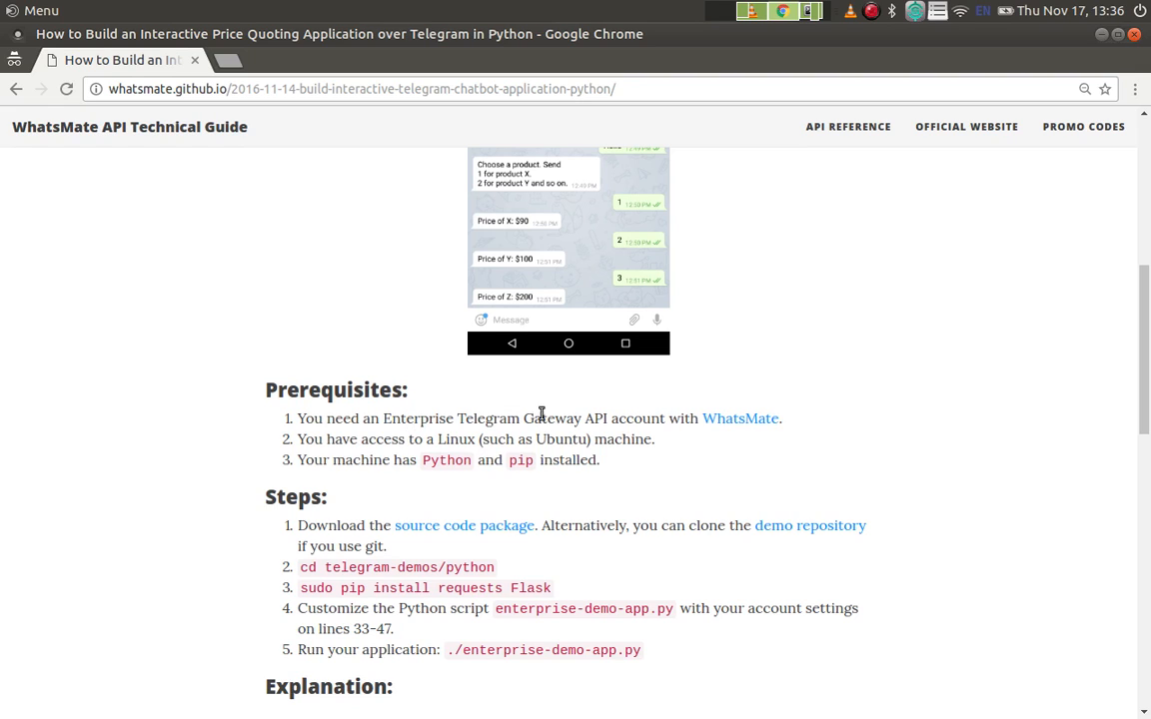
mouse_move(568, 397)
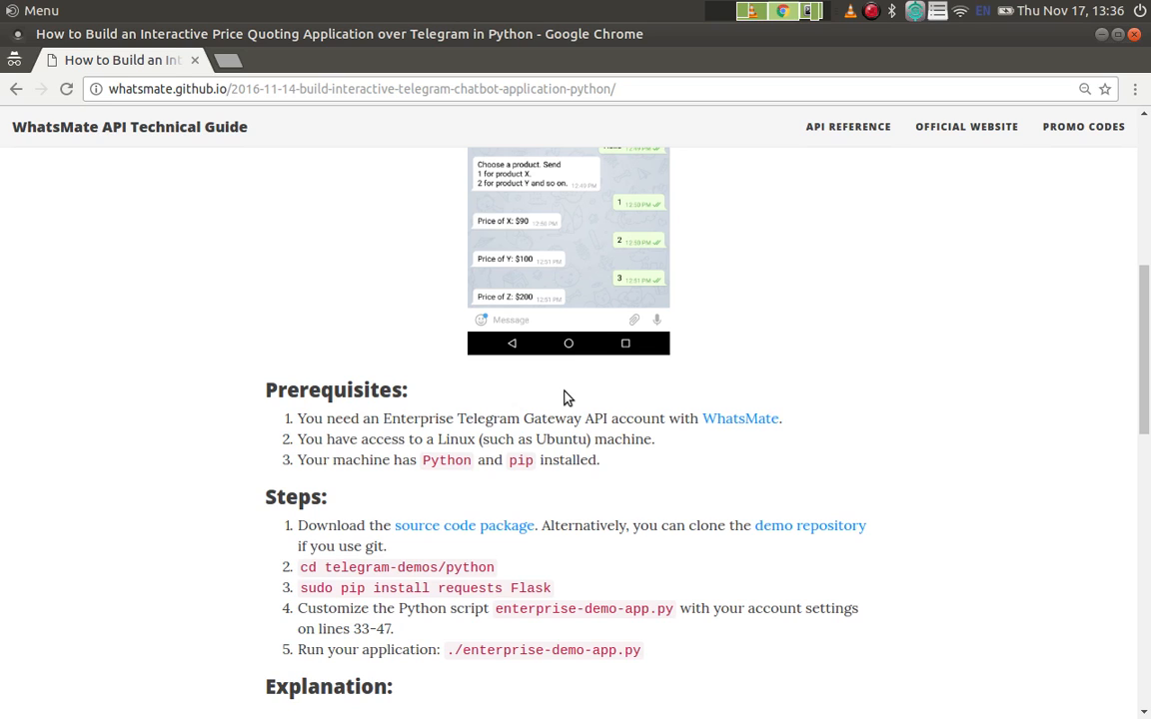
scroll("down", 3)
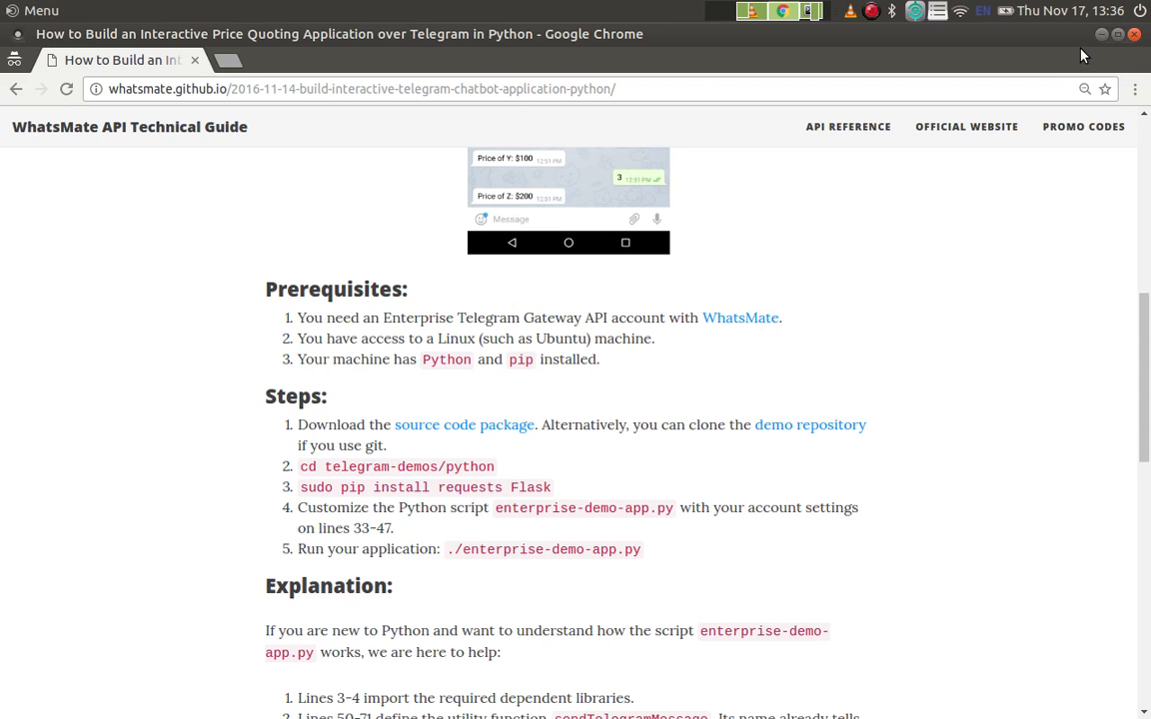
- Shrink the Chrome window and copy the 'source code package' link address
left_click(1096, 34)
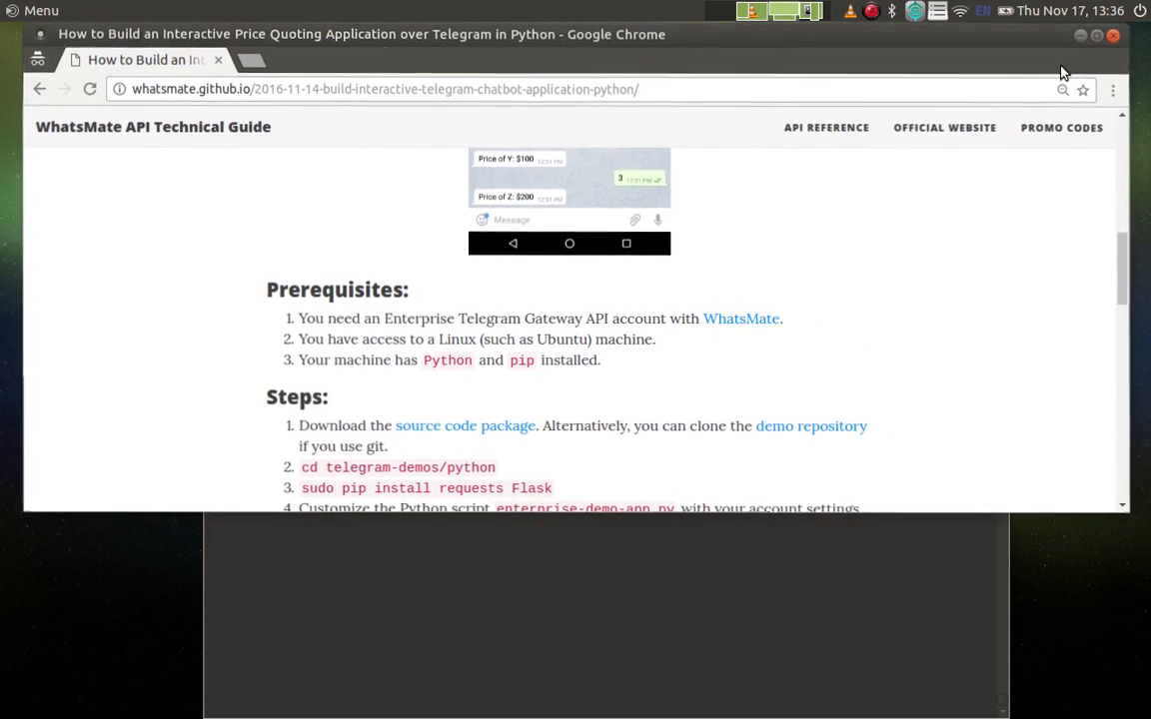
scroll("down", 3)
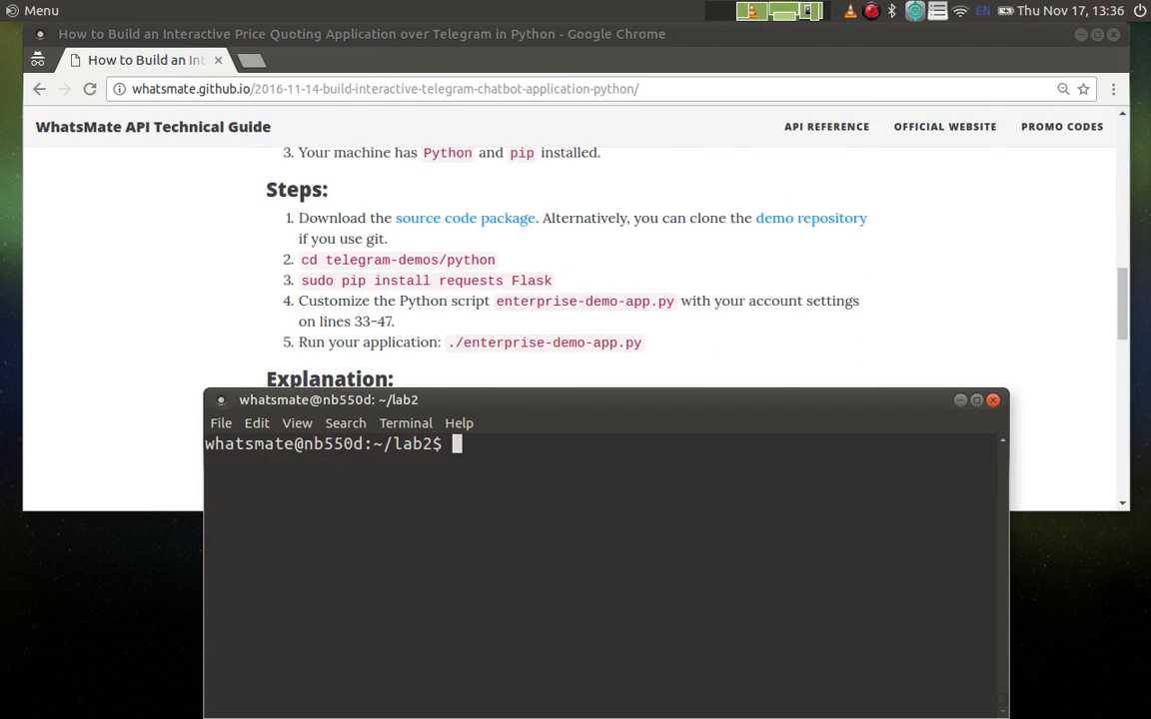
mouse_move(502, 242)
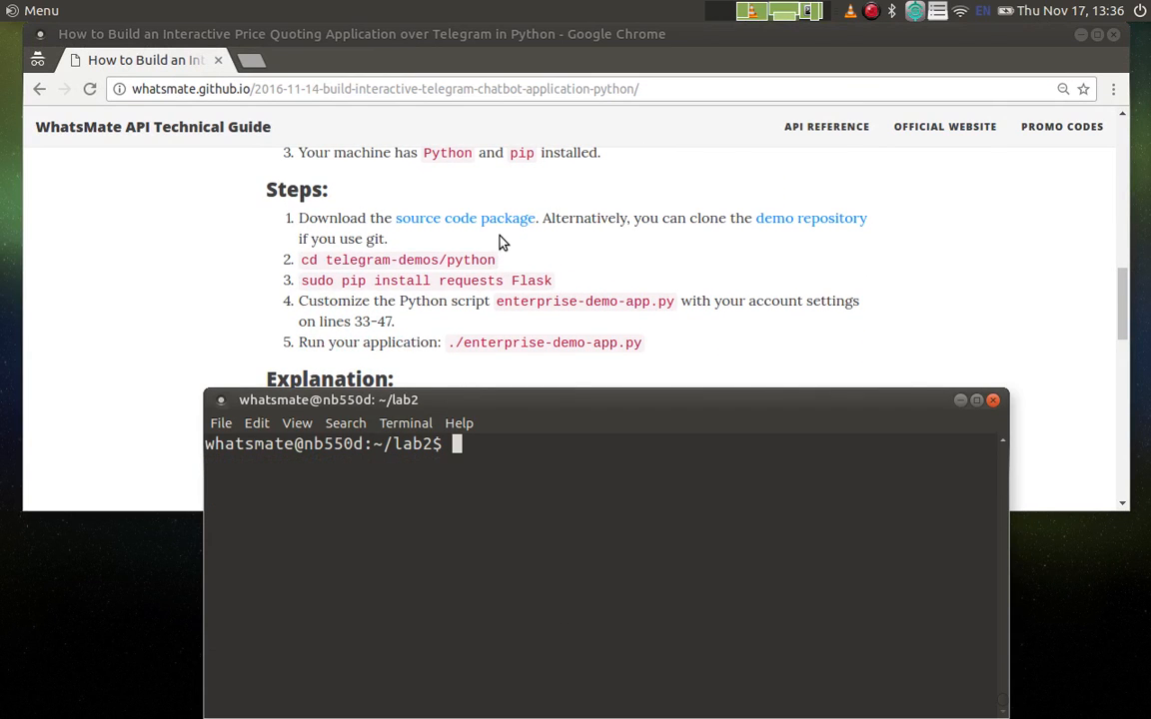
mouse_move(466, 223)
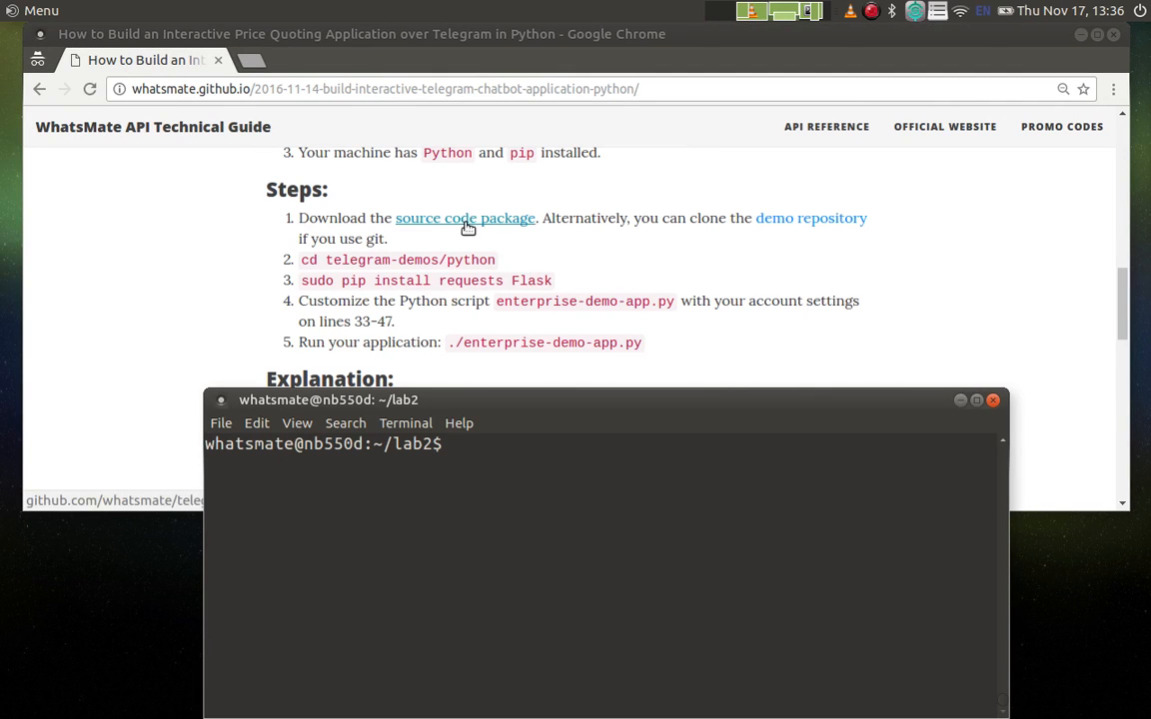
right_click(465, 218)
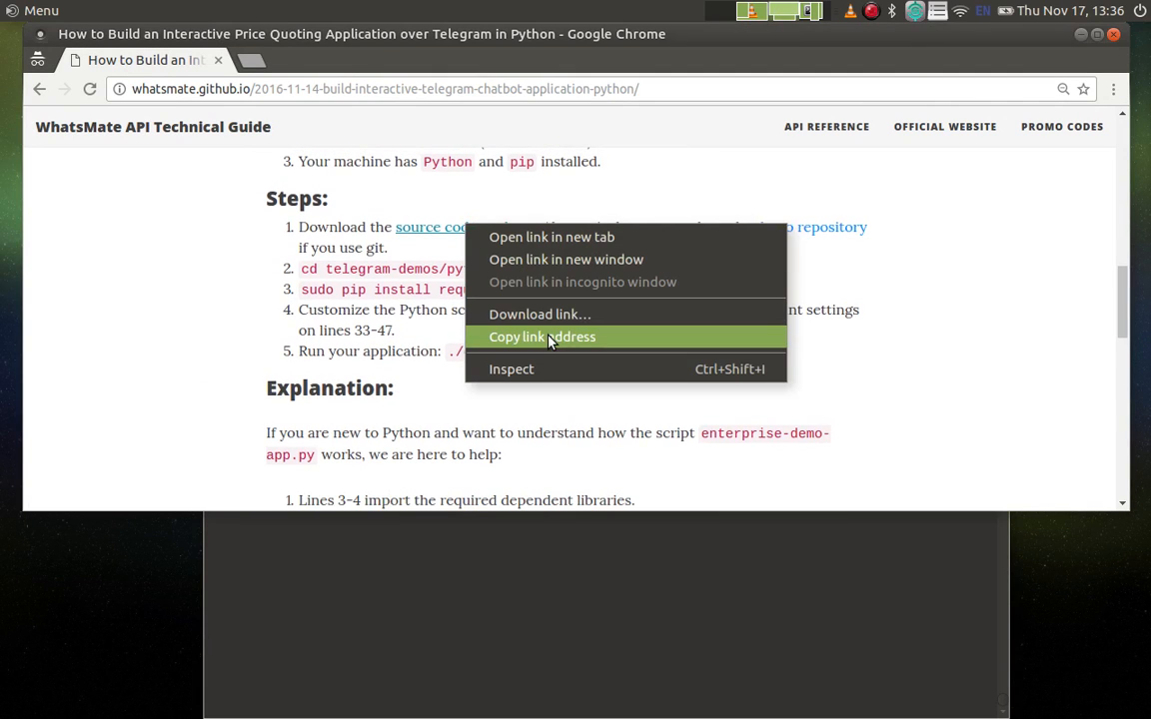
left_click(542, 337)
type("wget")
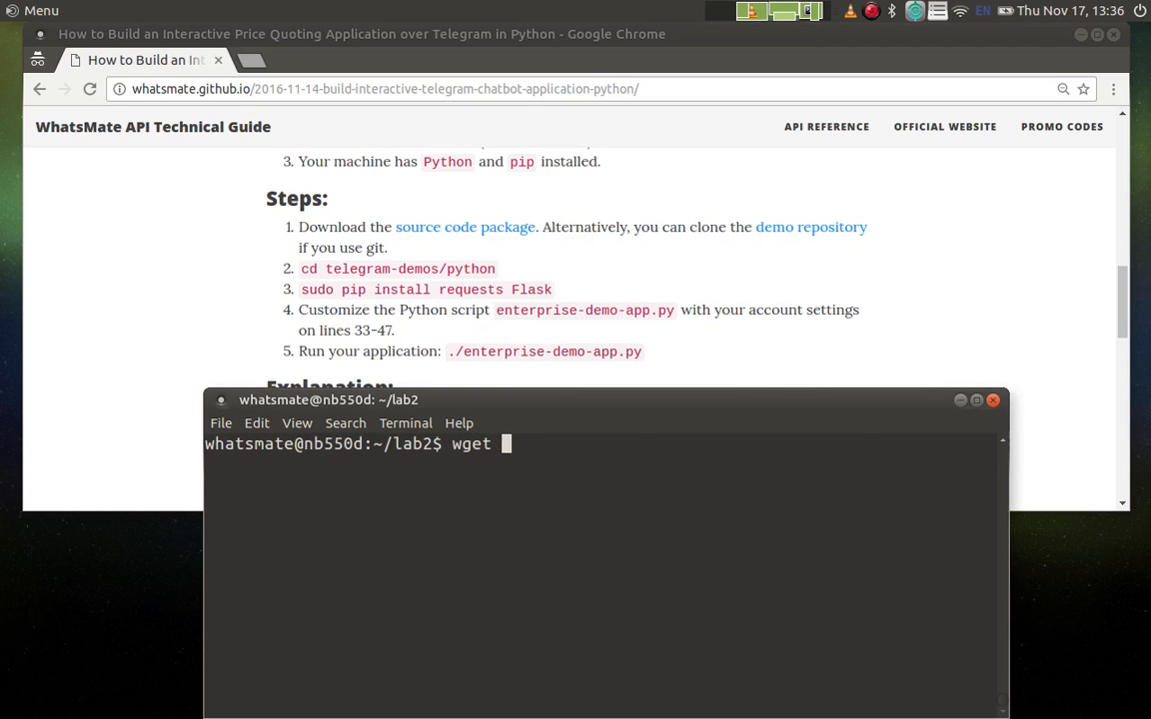
- Download the package with wget, list the folder, and unzip master.zip
key("Return")
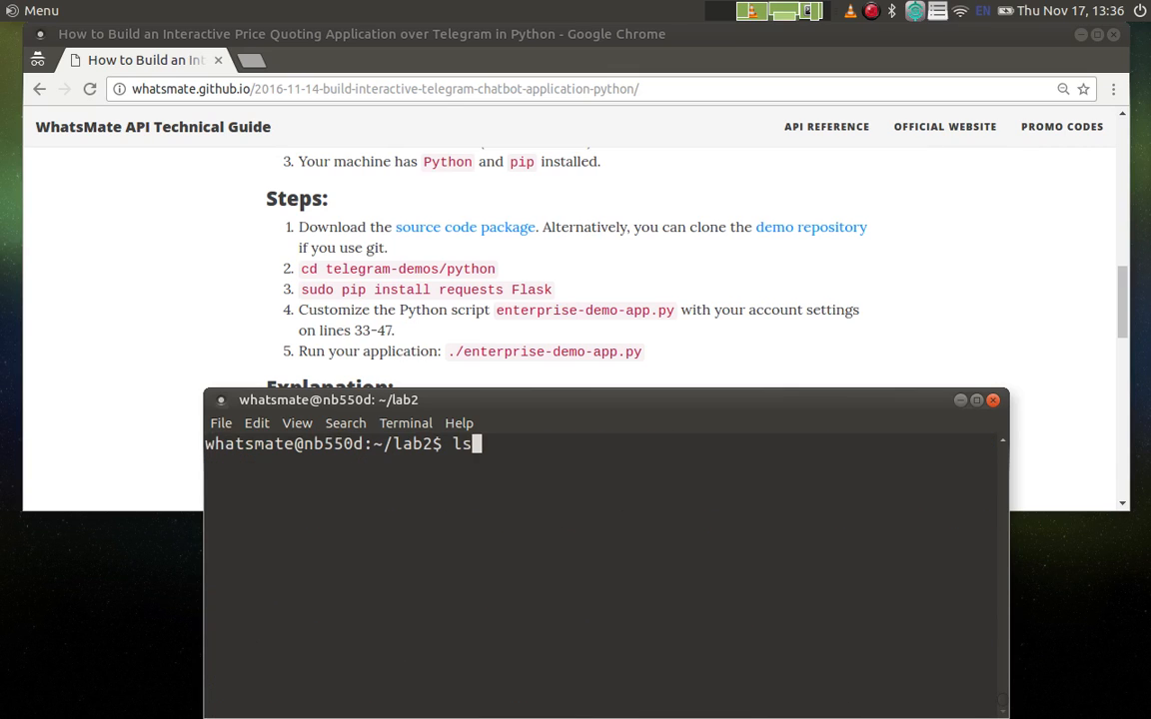
key("Return")
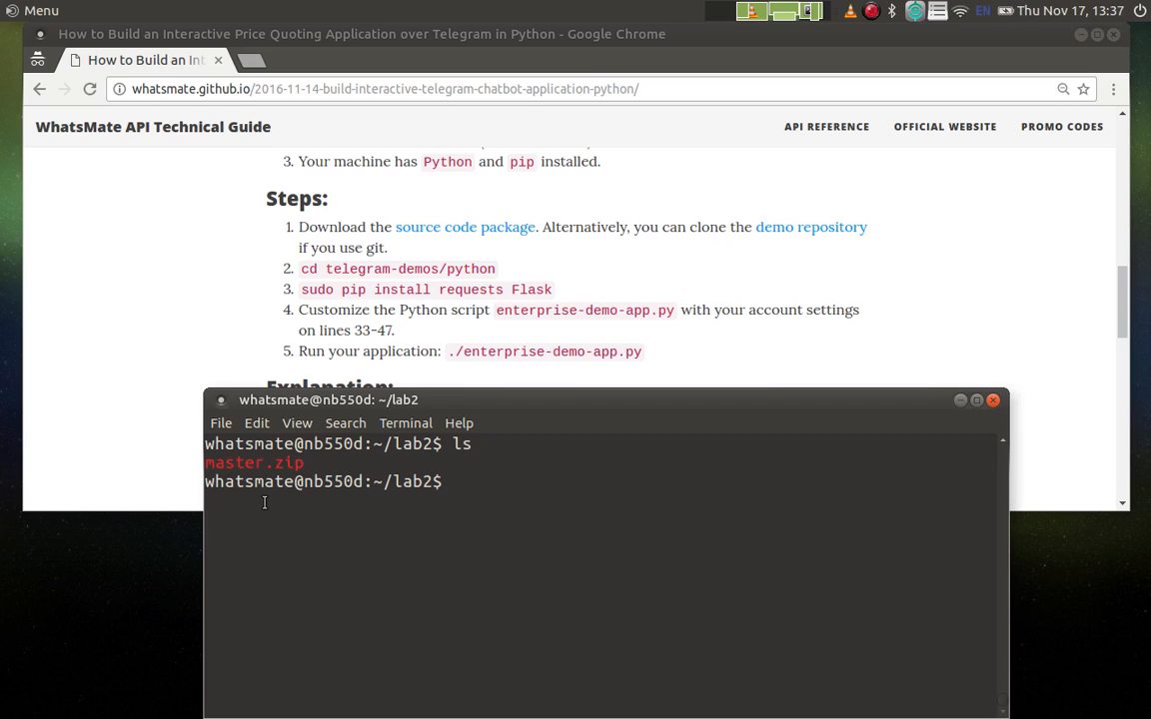
type("unzip mas")
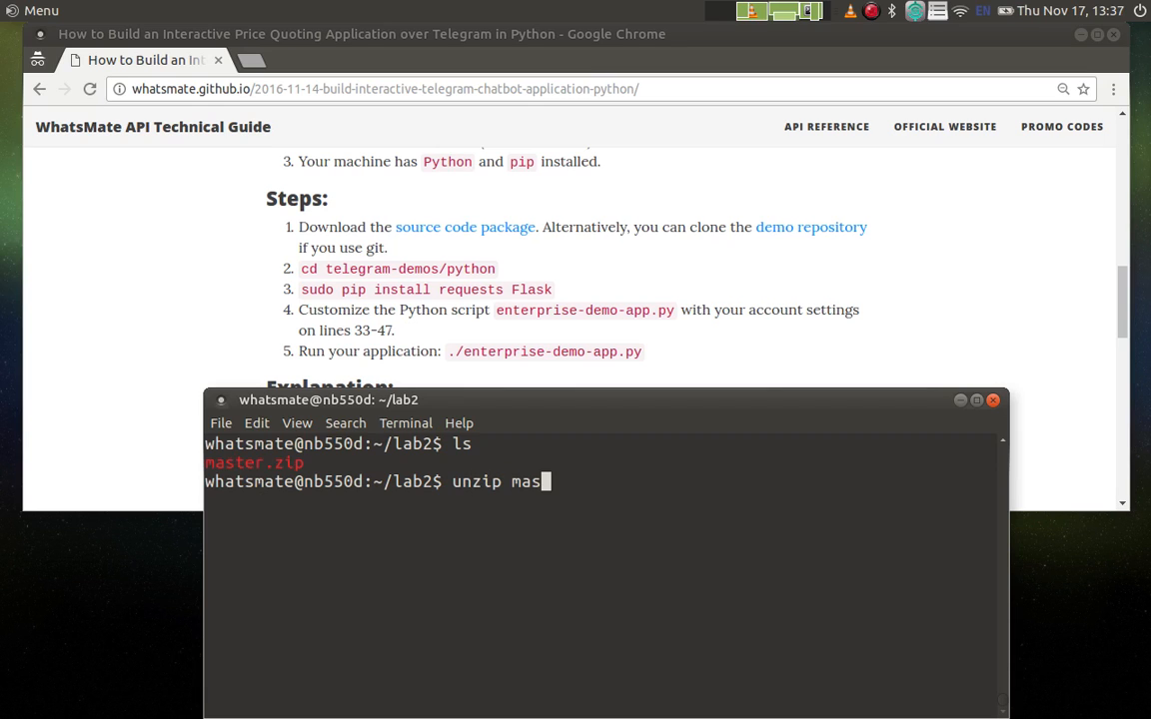
type("ter.zip")
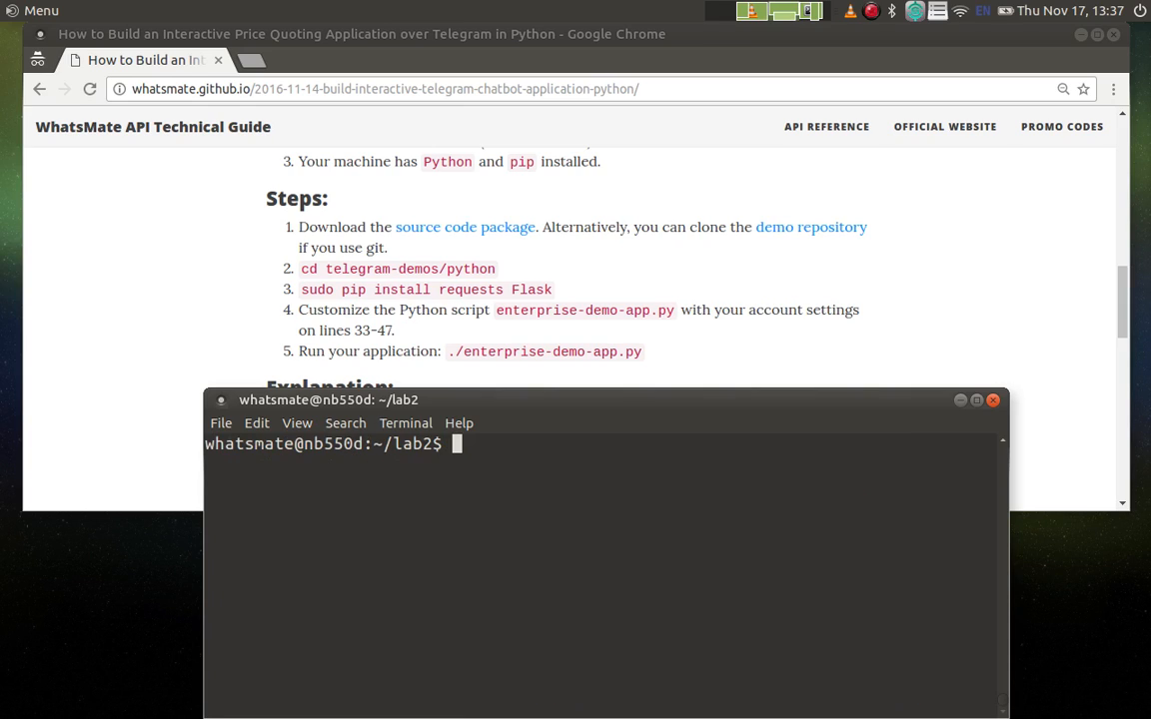
- List the files and change into telegram-demos-master/python
type("ls")
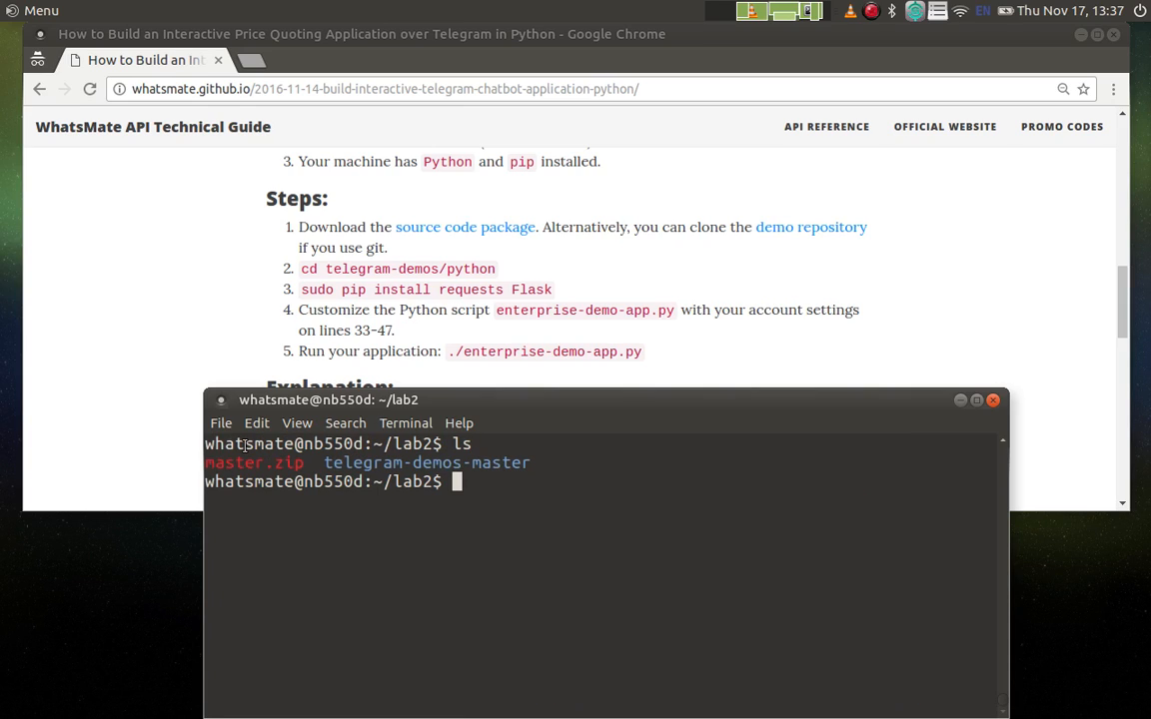
type("cd")
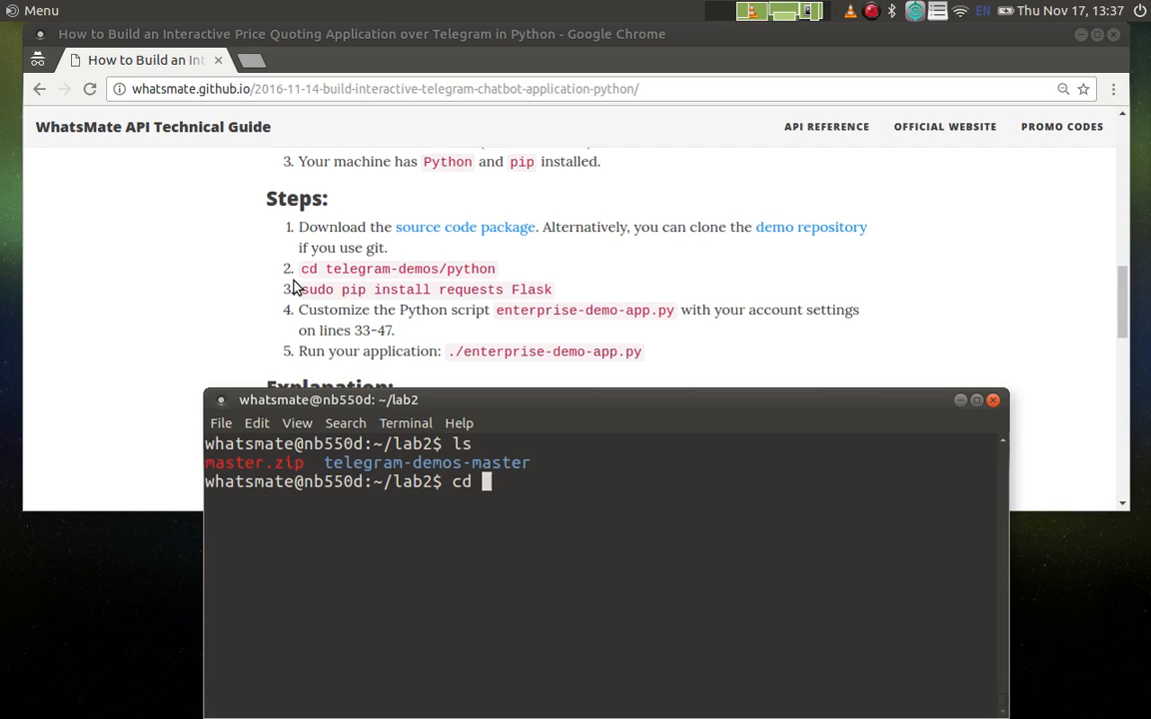
mouse_move(465, 283)
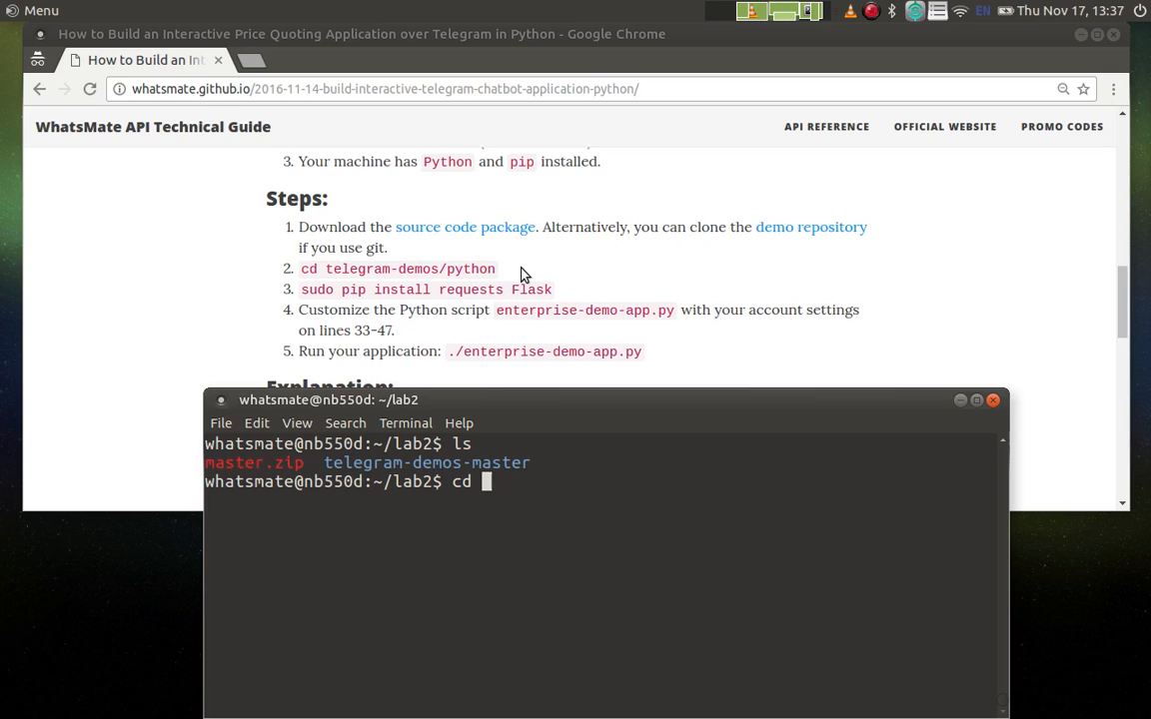
type("telegram-demos-master/py")
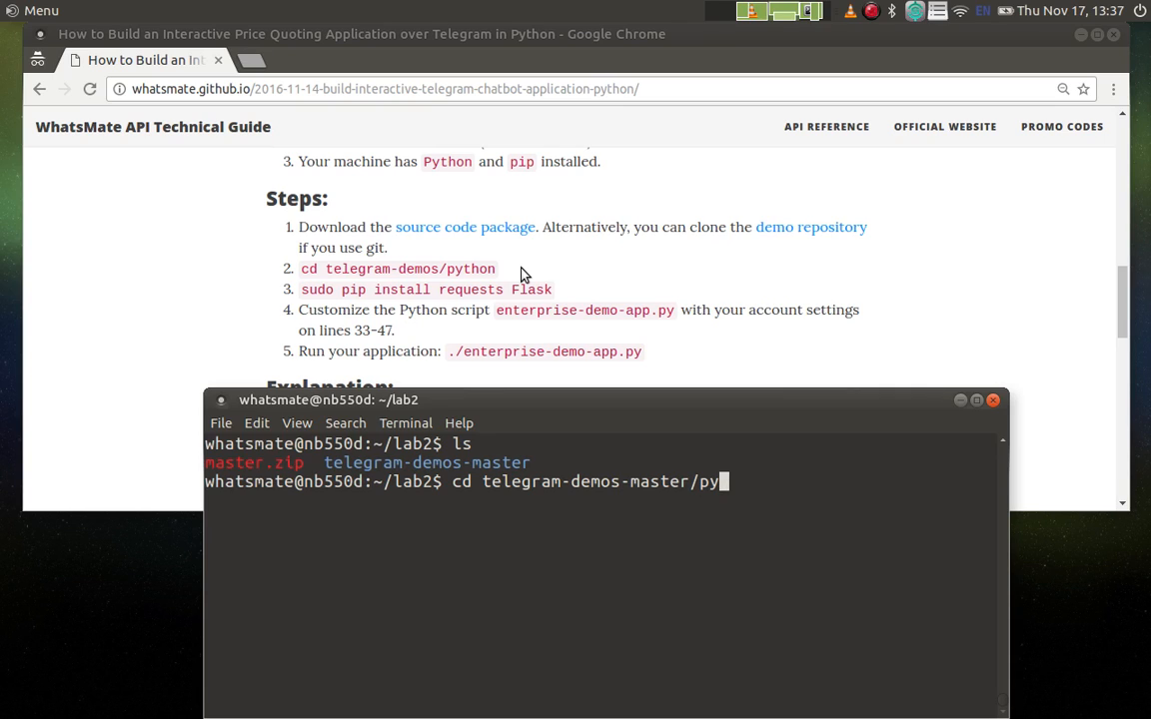
type("thon")
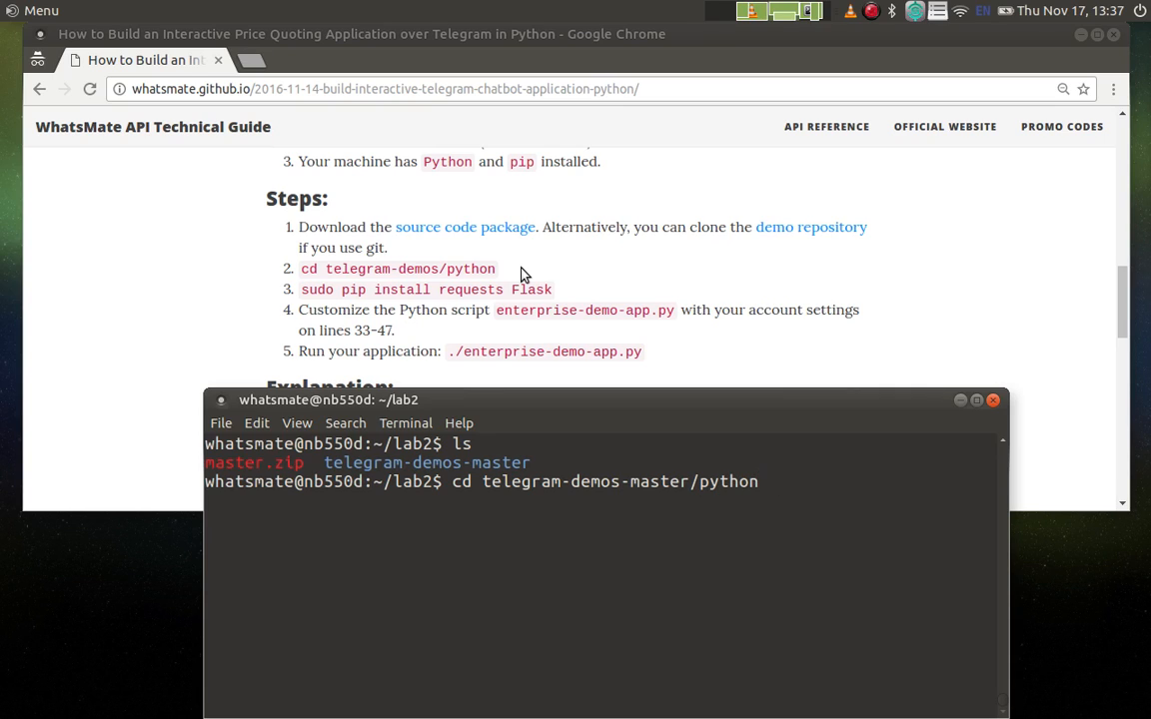
key("Return")
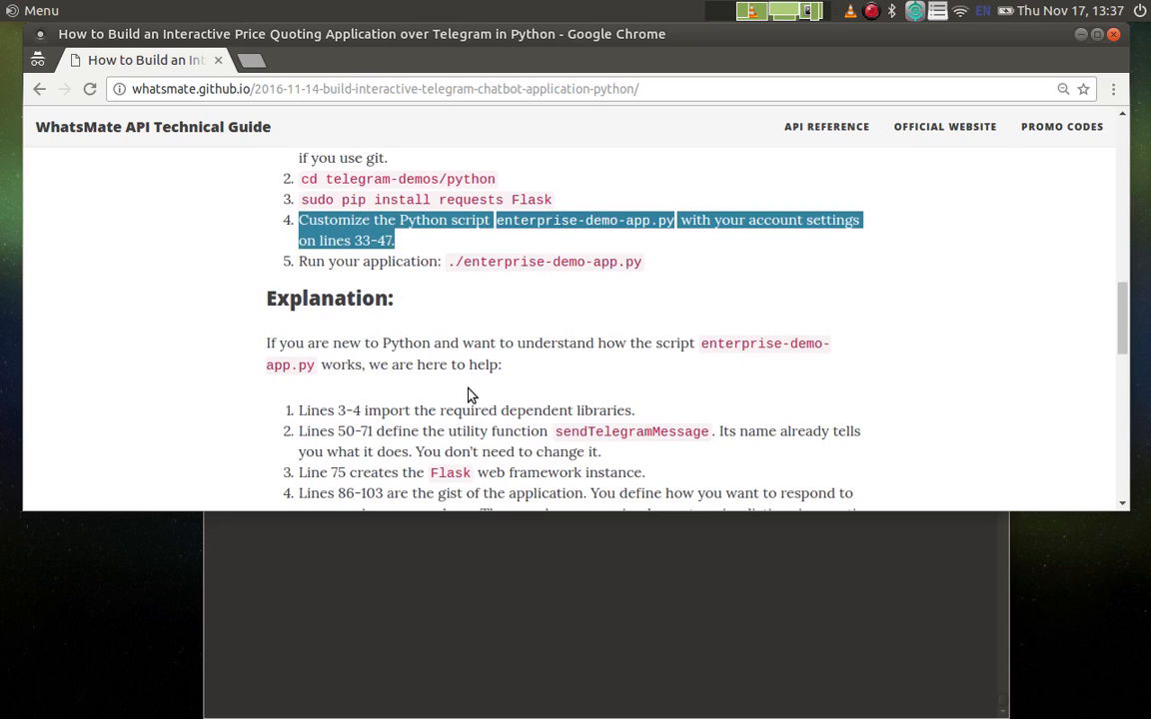
- Deselect the tutorial's step about customizing the script on lines 33-47
left_click(505, 315)
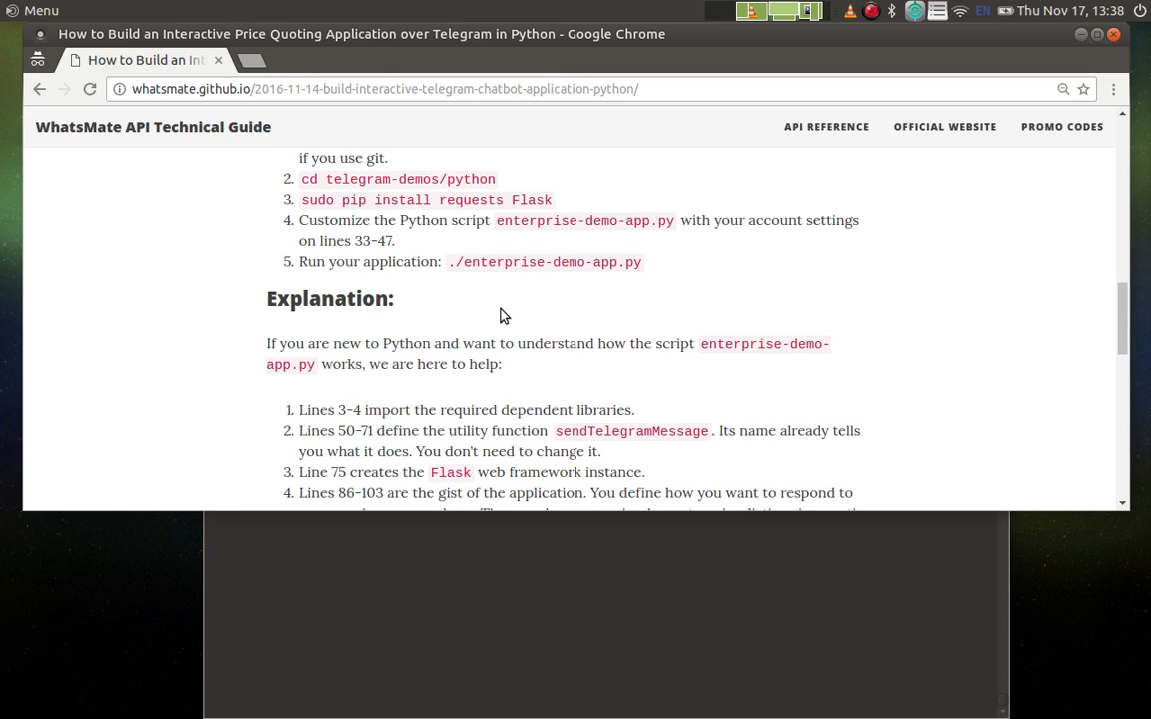
mouse_move(561, 509)
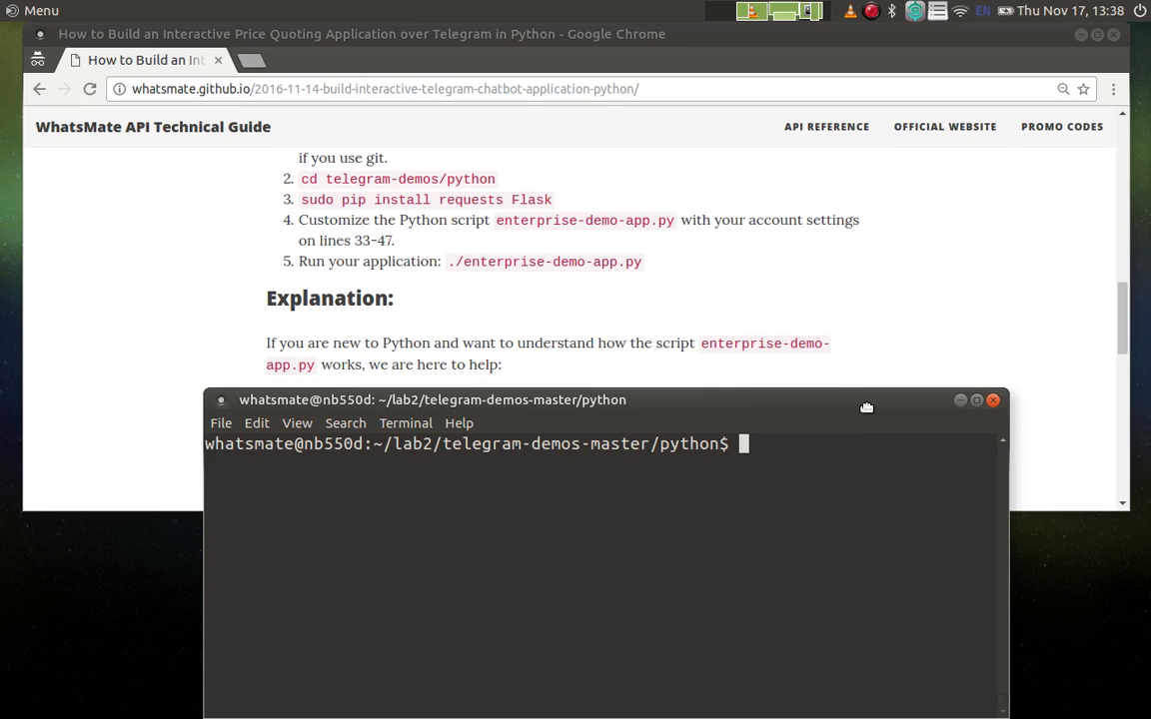
- Open enterprise-demo-app.py in vi, turn on line numbers with :set nu, and scroll down
type("vi enterprise-demo-app.py")
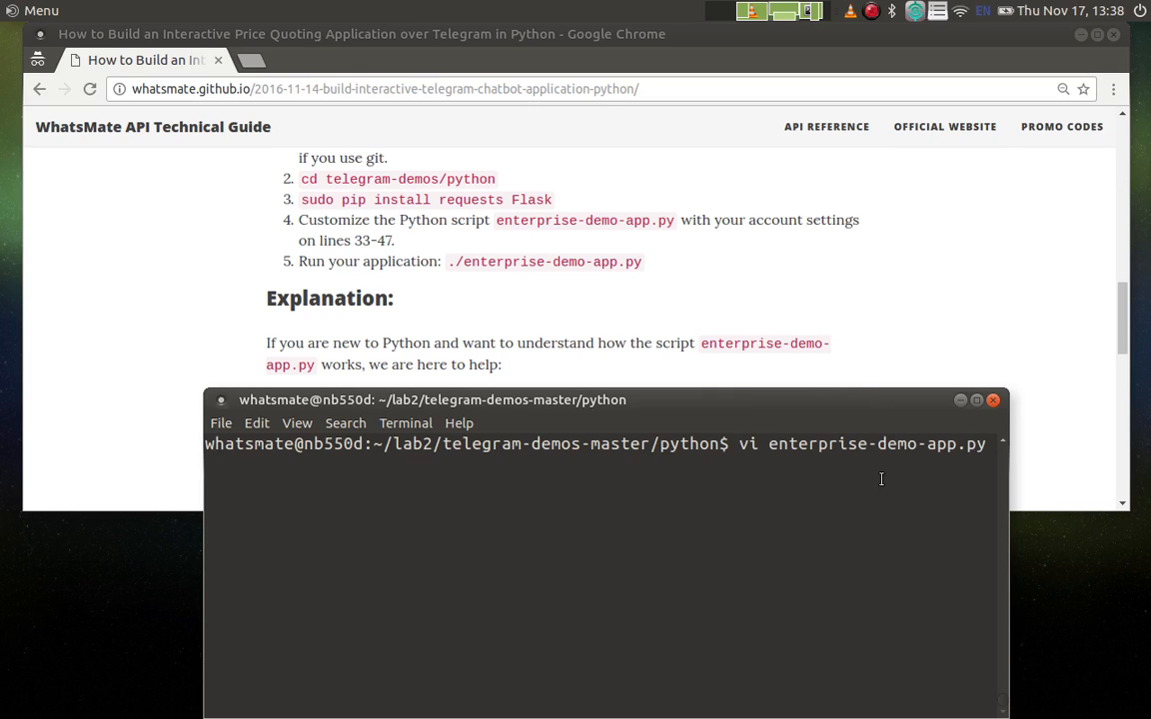
key("Return")
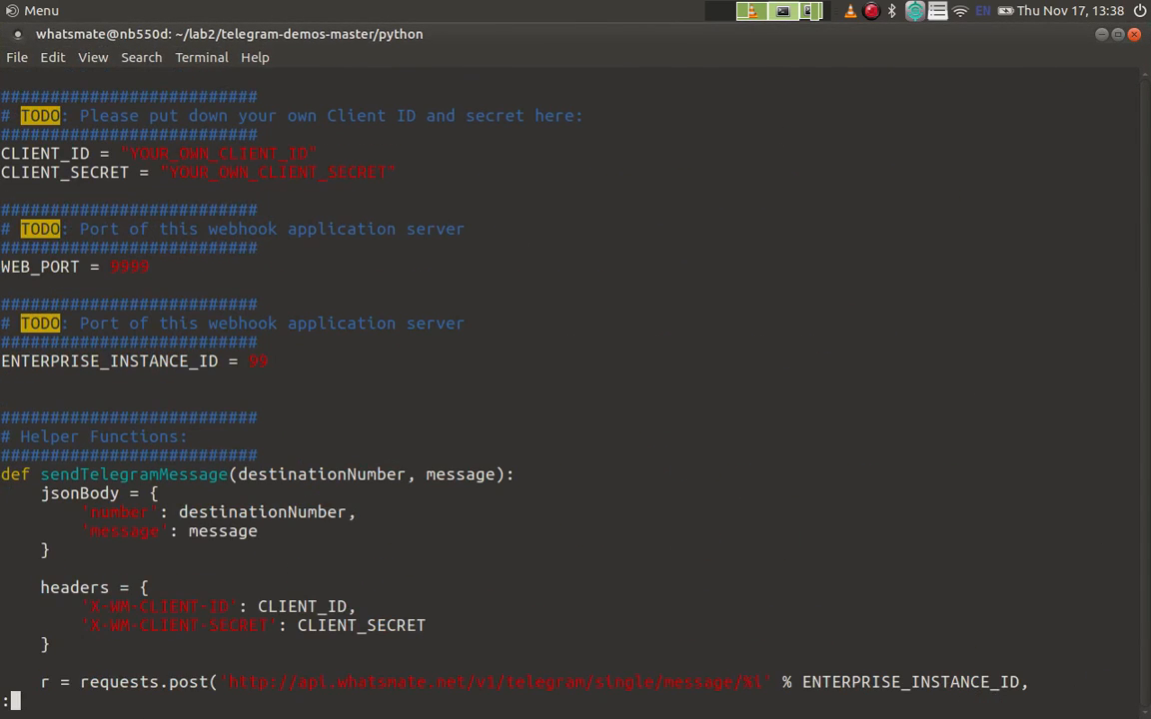
type(":set nu")
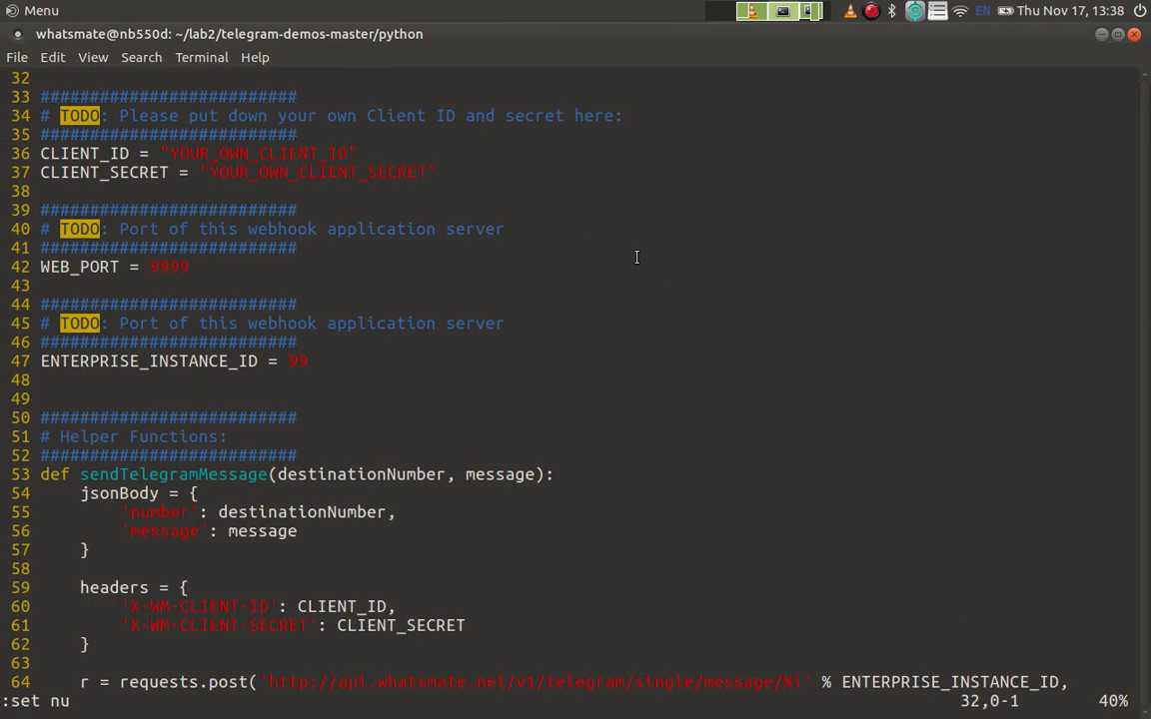
mouse_move(128, 175)
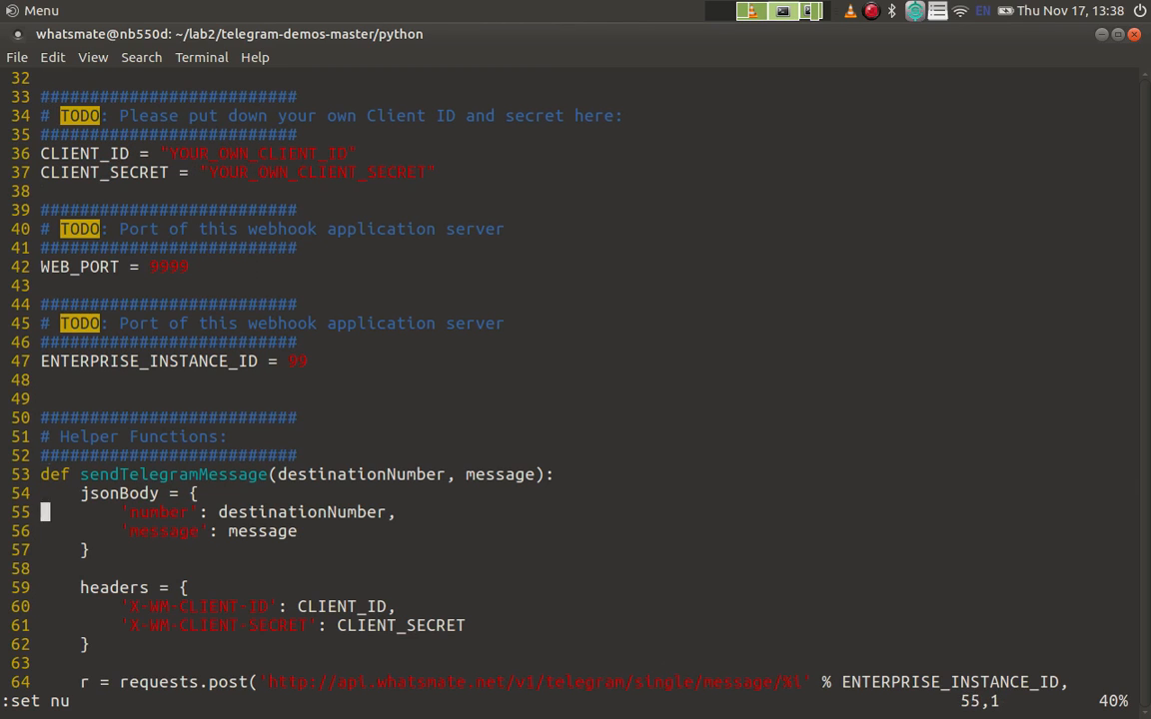
scroll("down", 3)
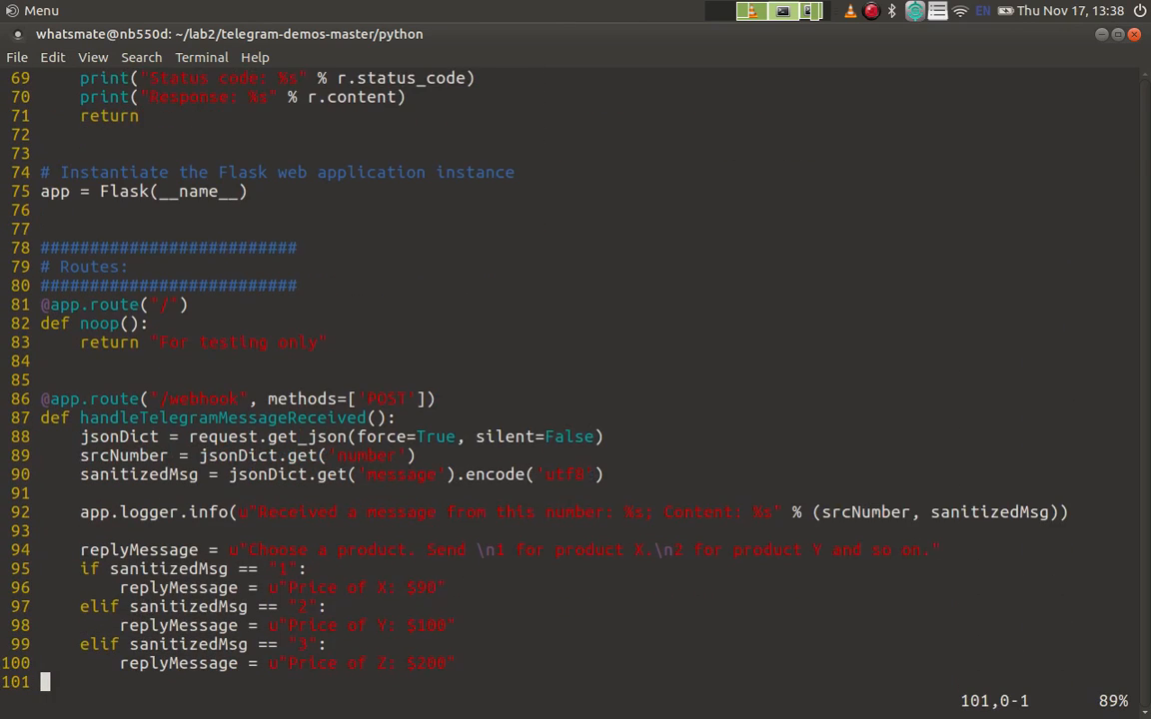
- Scroll to the end of the script and select text in the 'Price of X' reply
scroll("down", 3)
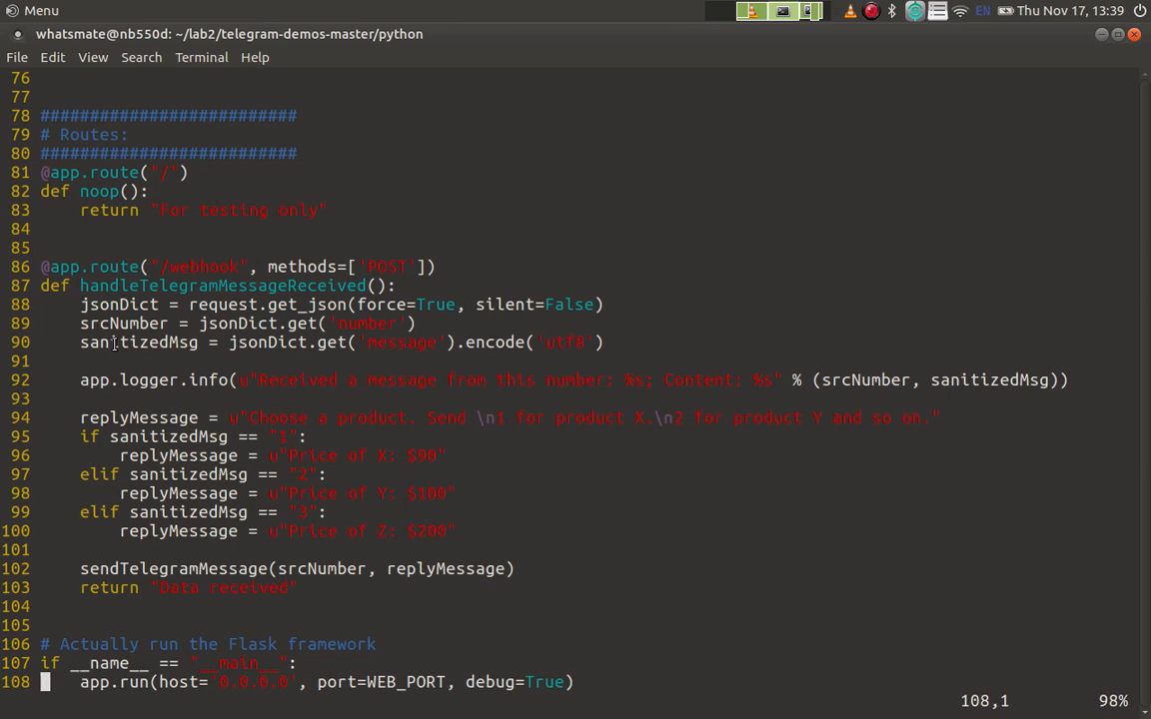
mouse_move(148, 388)
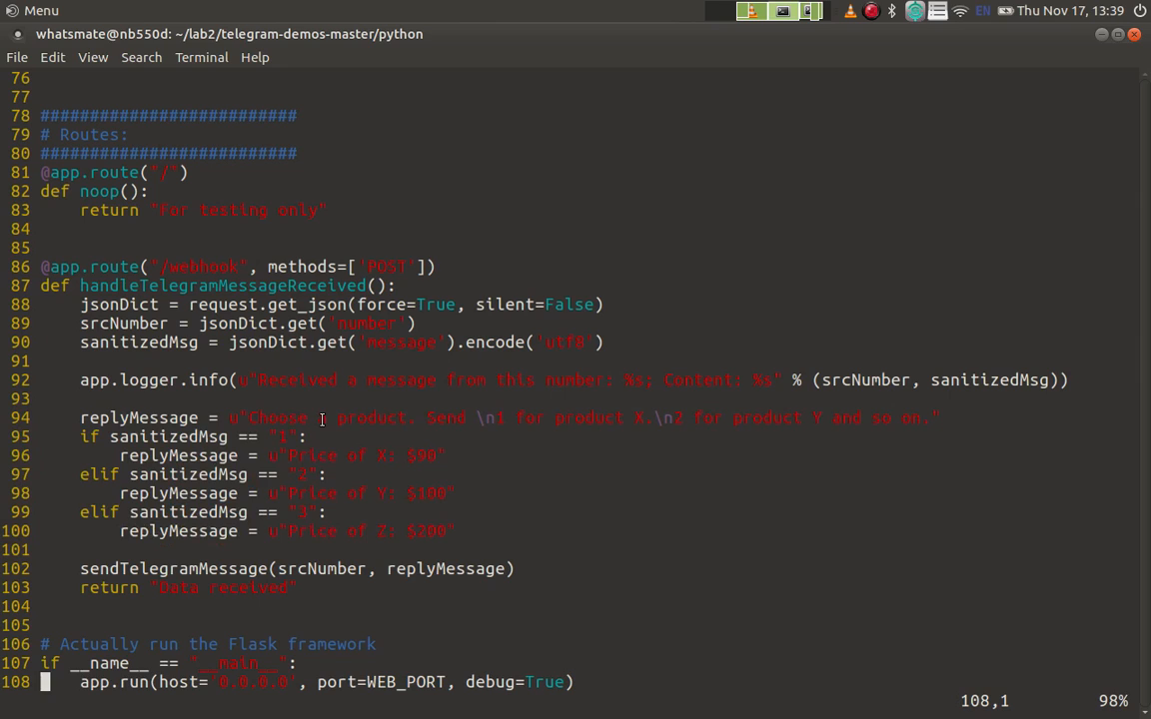
mouse_move(418, 478)
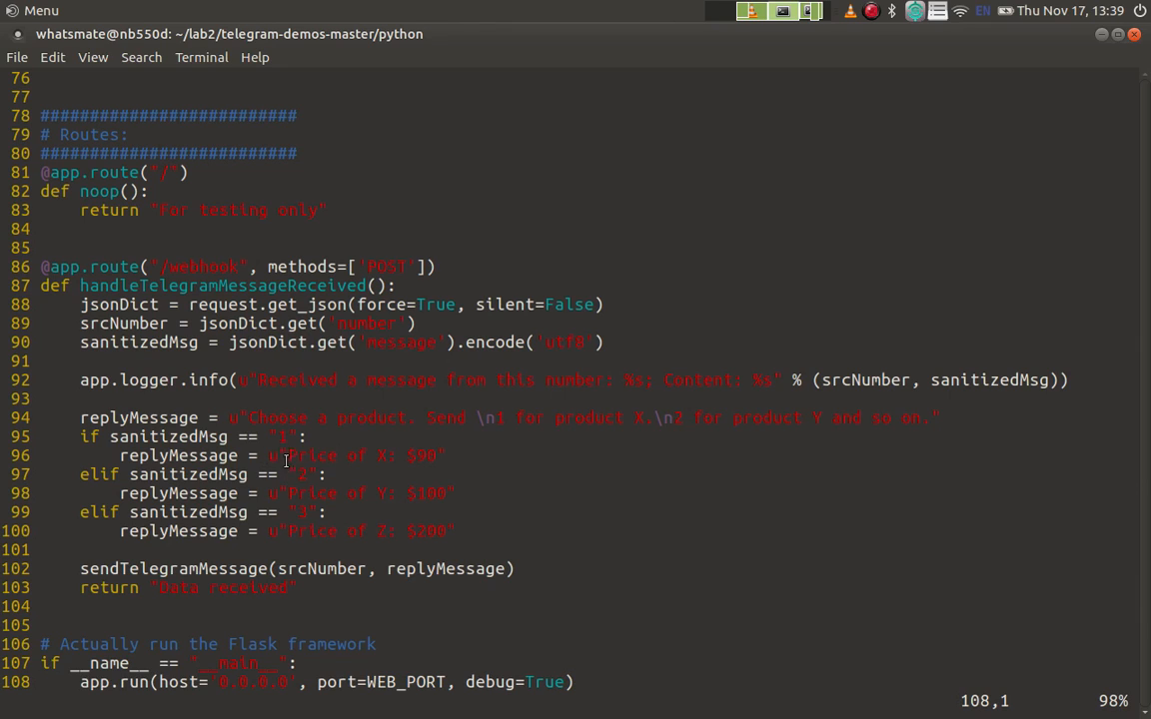
double_click(330, 456)
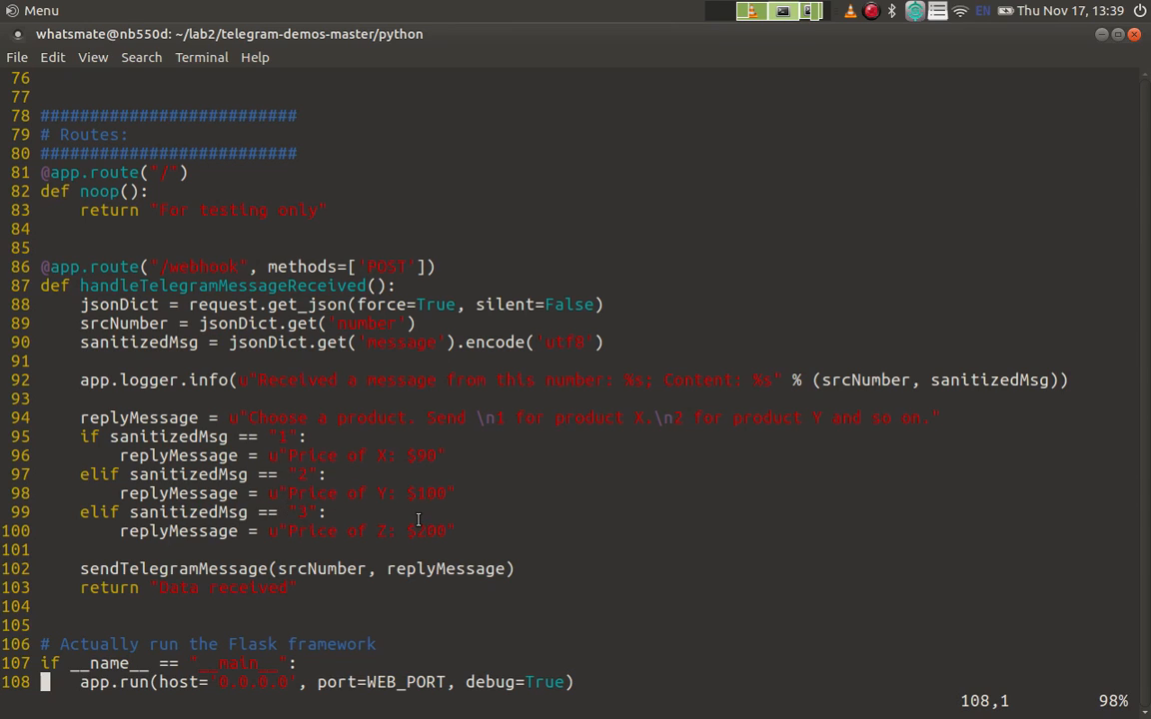
mouse_move(460, 530)
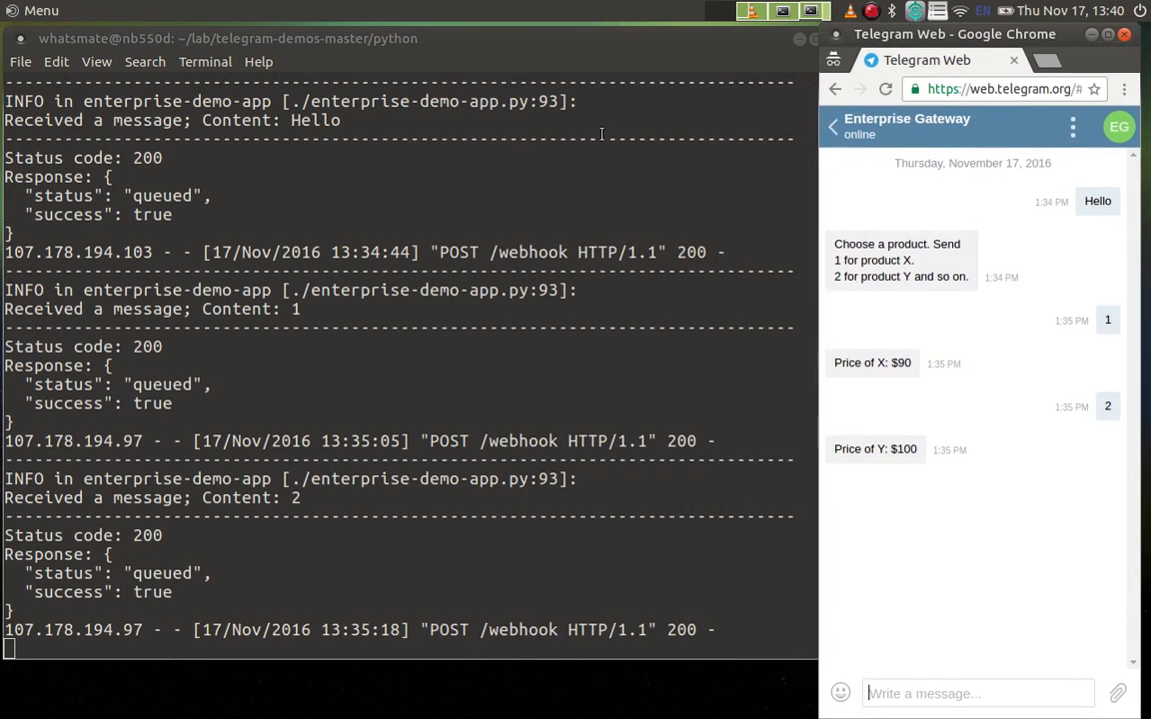
- Stop the bot server with Ctrl+C and type 'vi enterprise-demo-app.py'
key("ctrl+c")
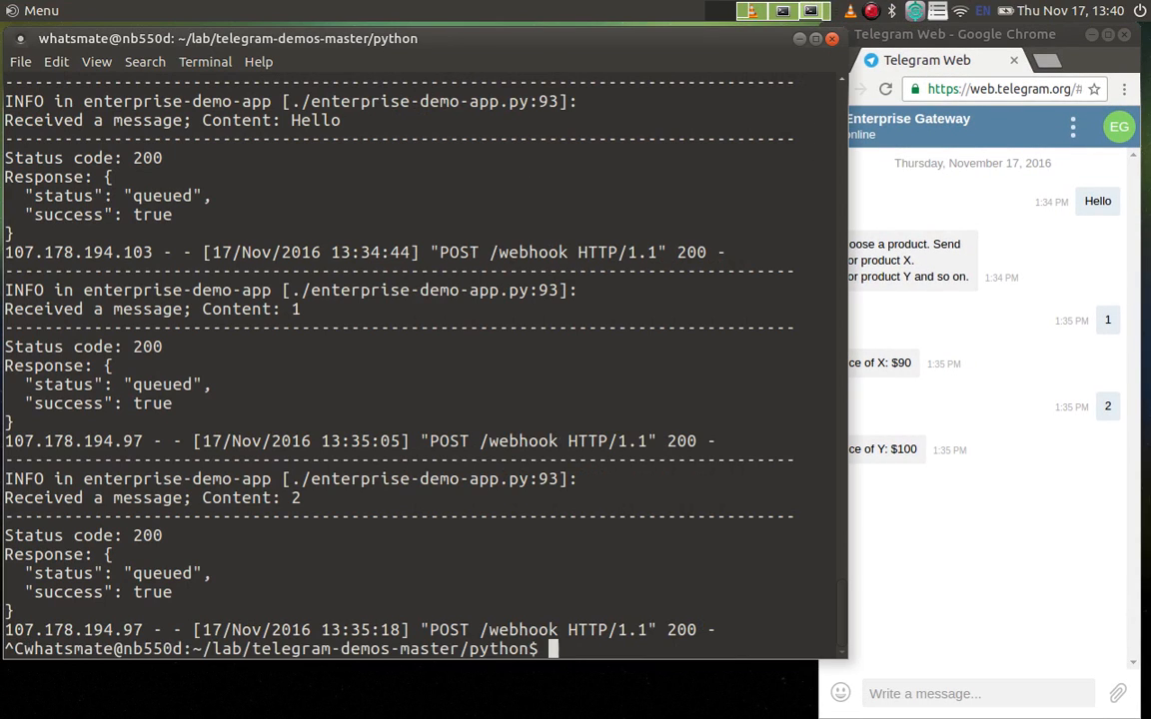
type("vi enterprise-demo-app.py")
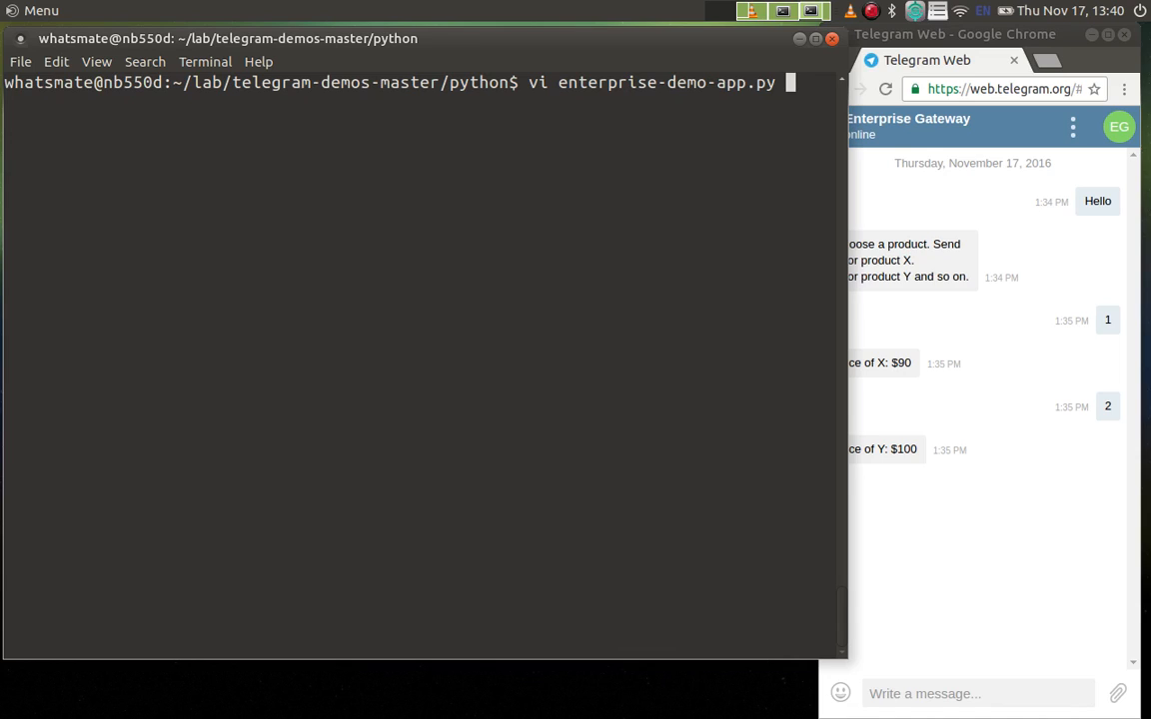
- Change product Z's price from $200 to $2000 and Y's reply to 'We dont know the price of Y'
key("Return")
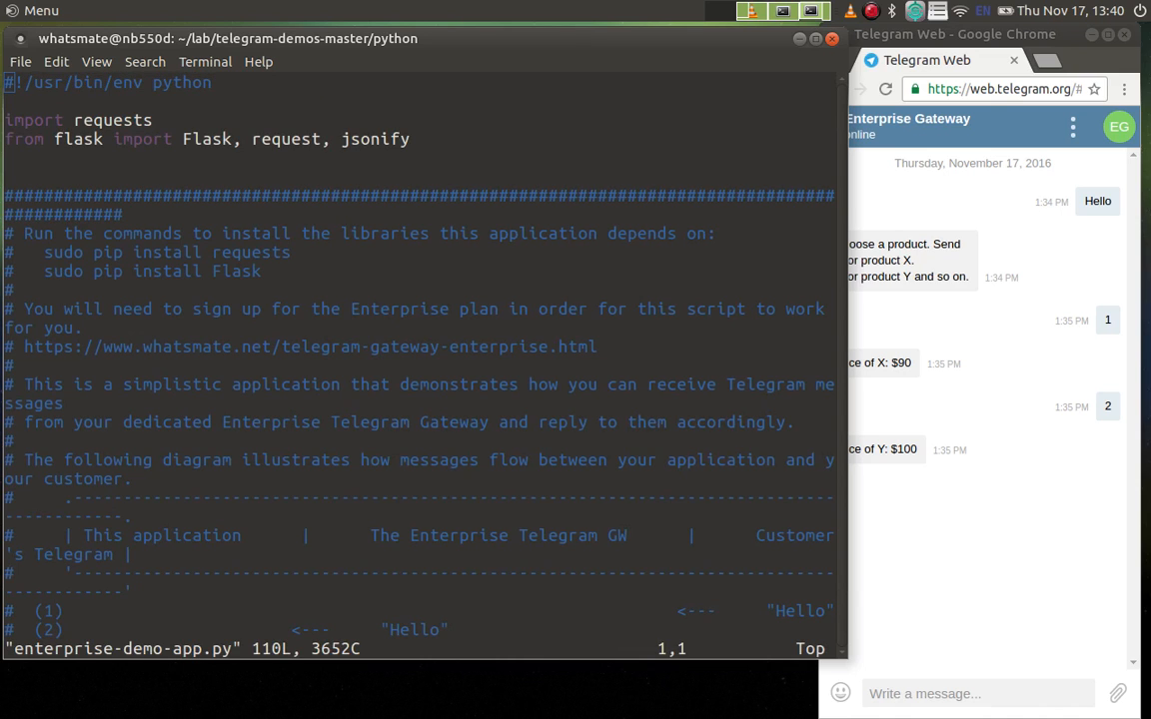
scroll("down", 3)
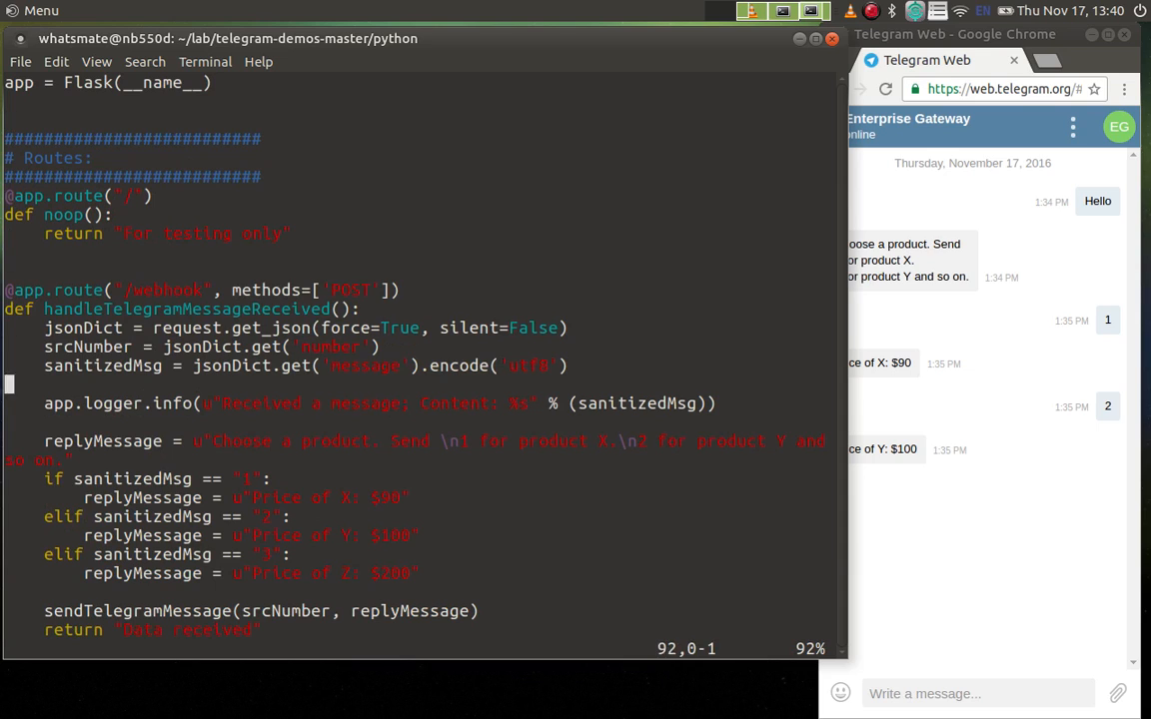
scroll("down", 3)
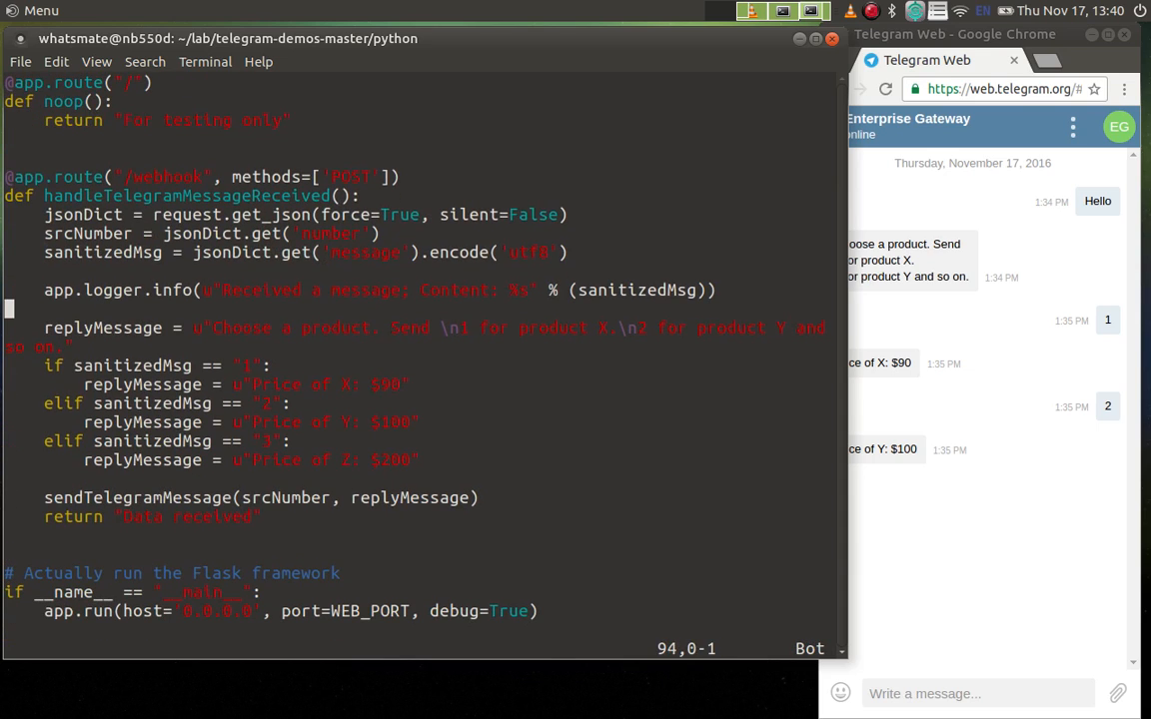
key("V")
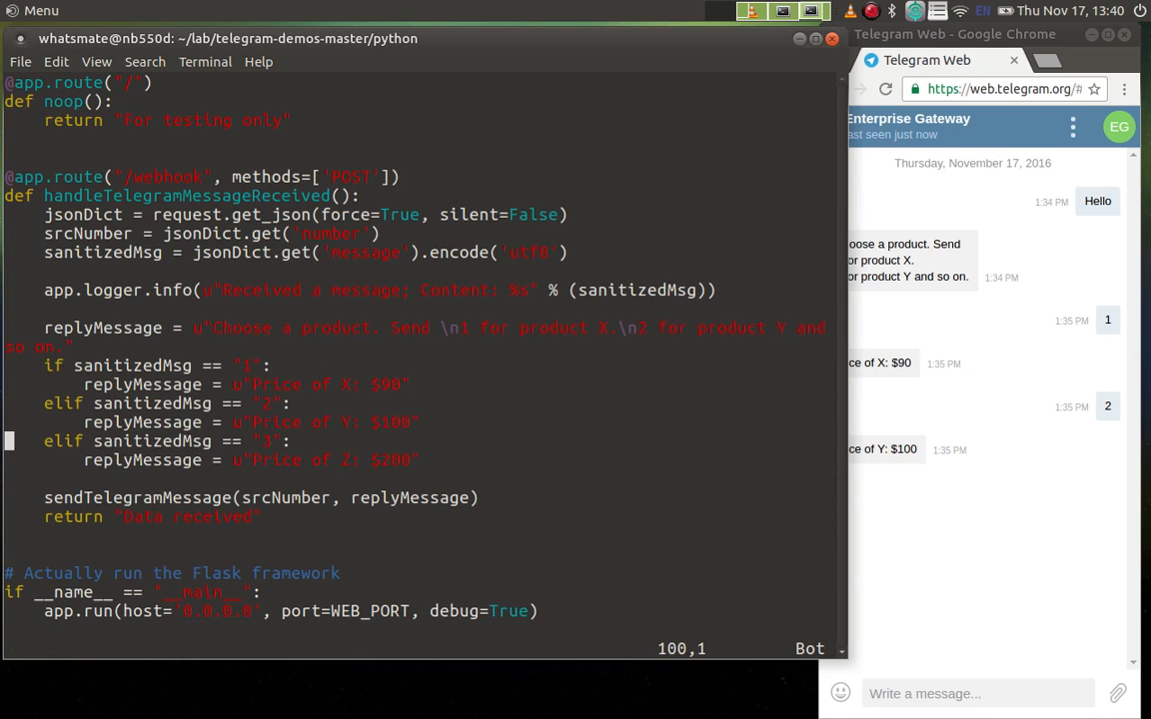
key("Down")
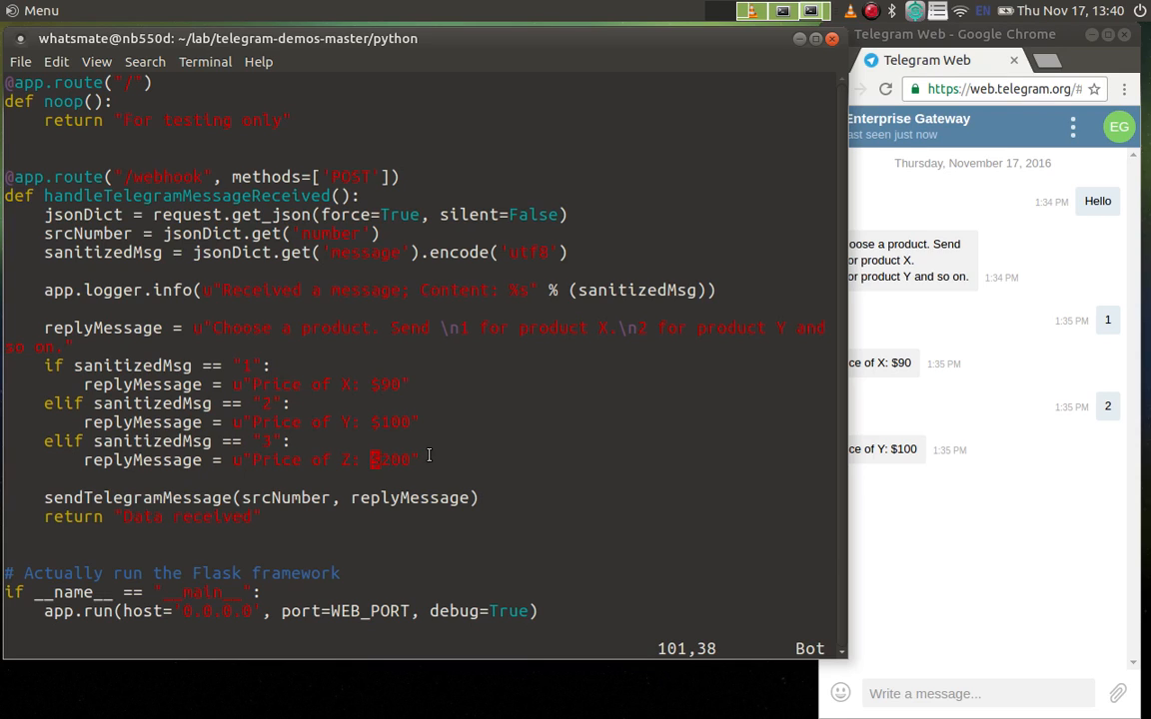
type("0")
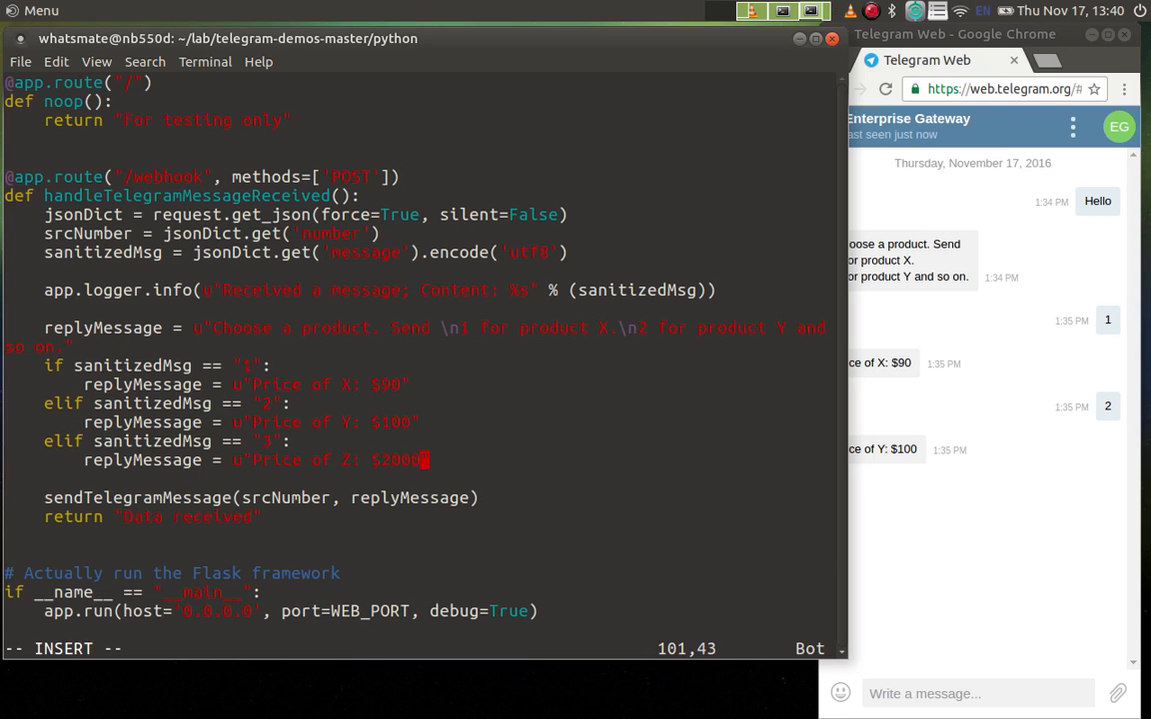
key("Escape")
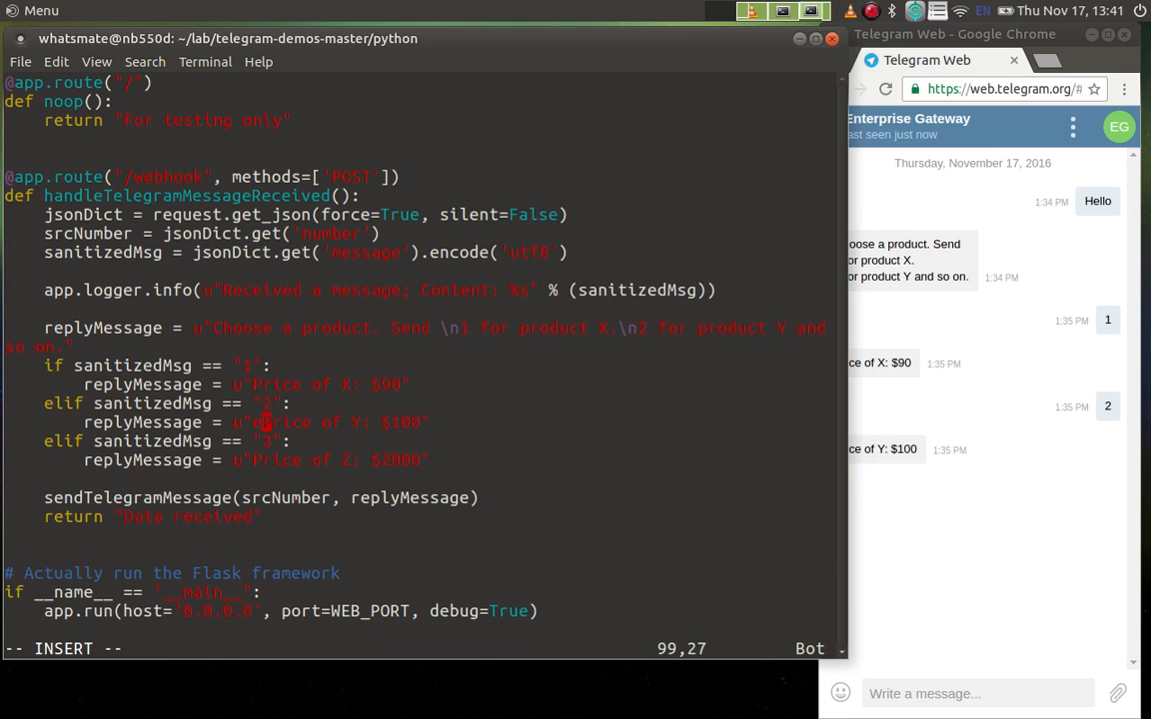
type("We dont know the price o")
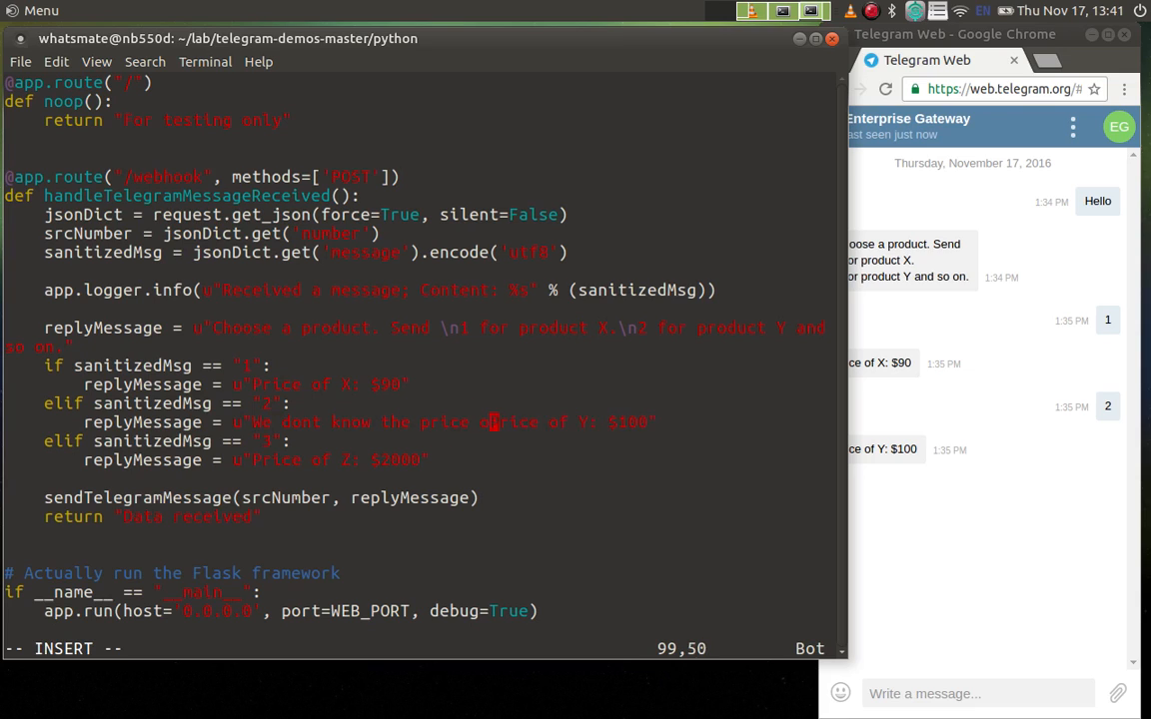
key("v")
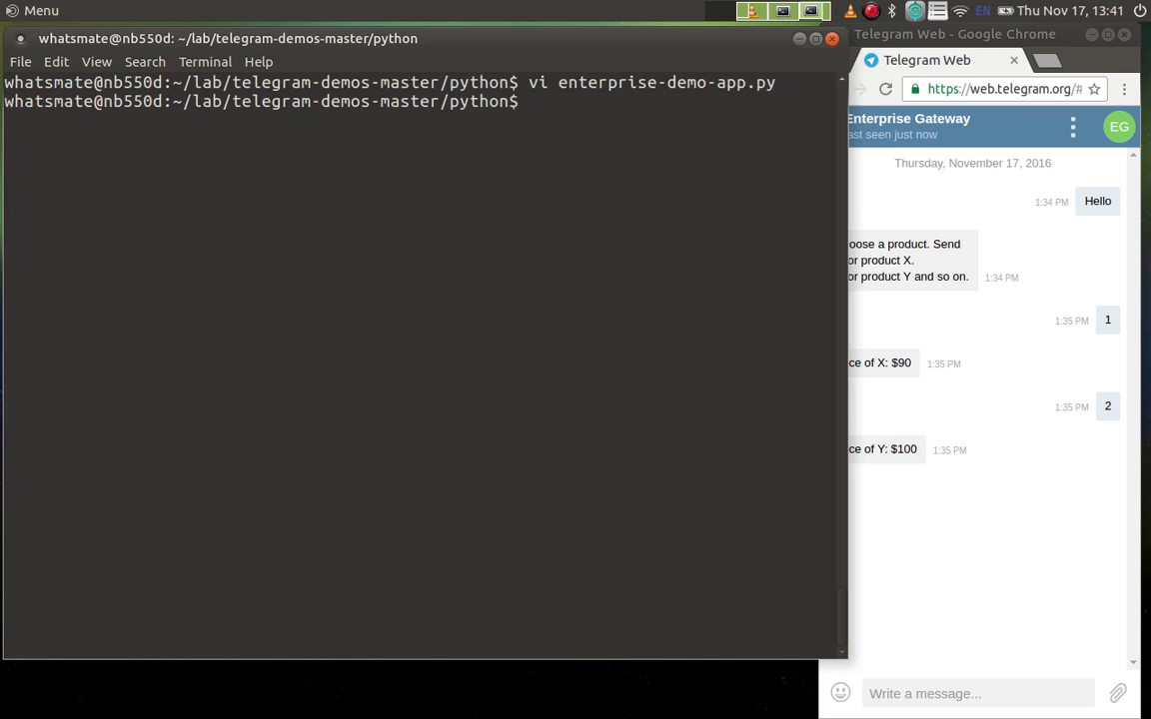
- Launch ./enterprise-demo-app.py so the edited bot serves on port 9999
type("./enterprise-demo-app.py")
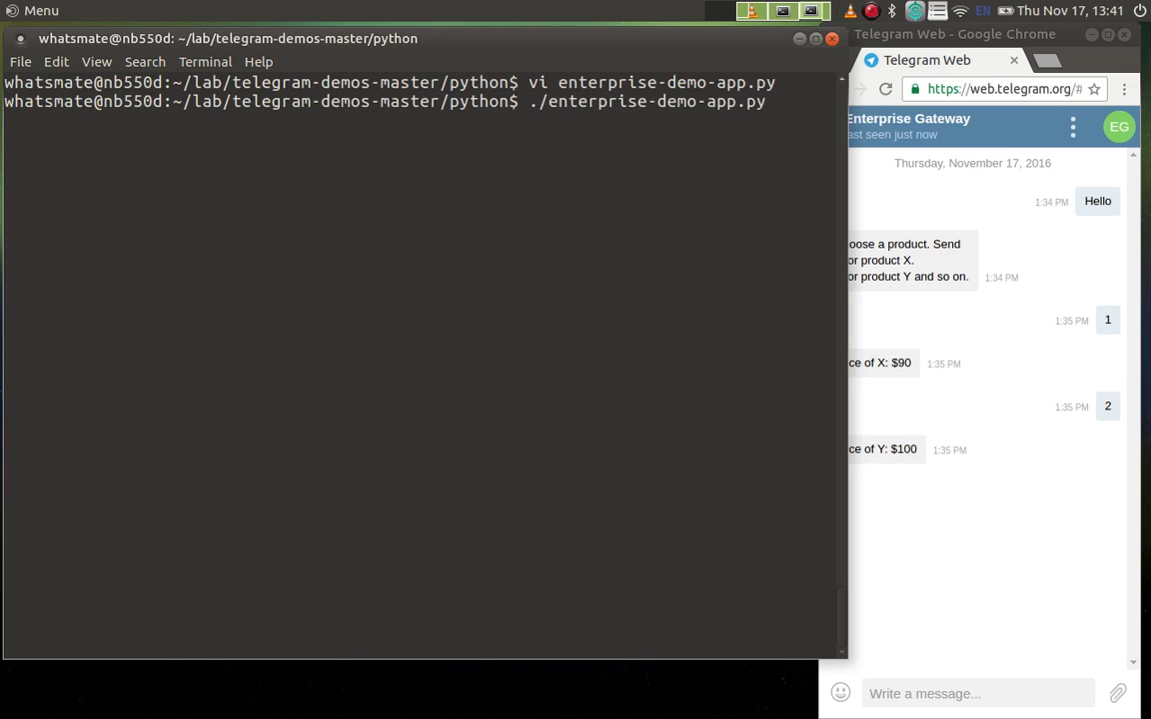
key("Return")
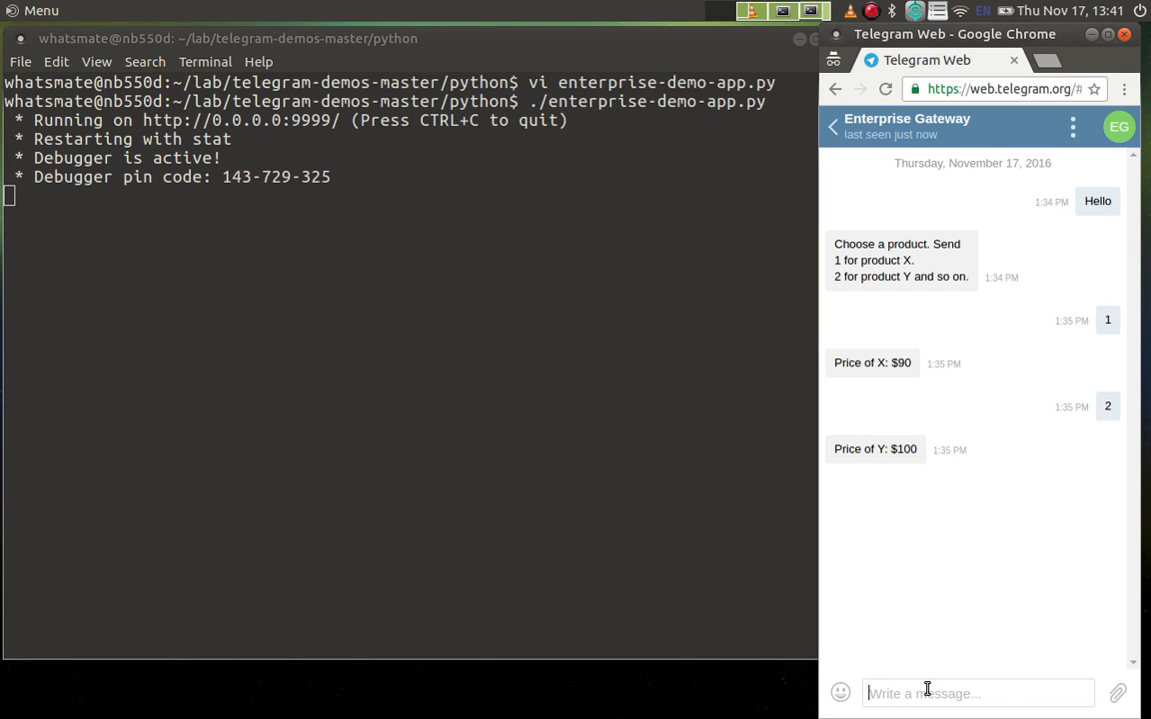
- Send hello, 2 and 3 to the Enterprise Gateway bot, checking the 'We dont know the price of Y' reply
type("hello")
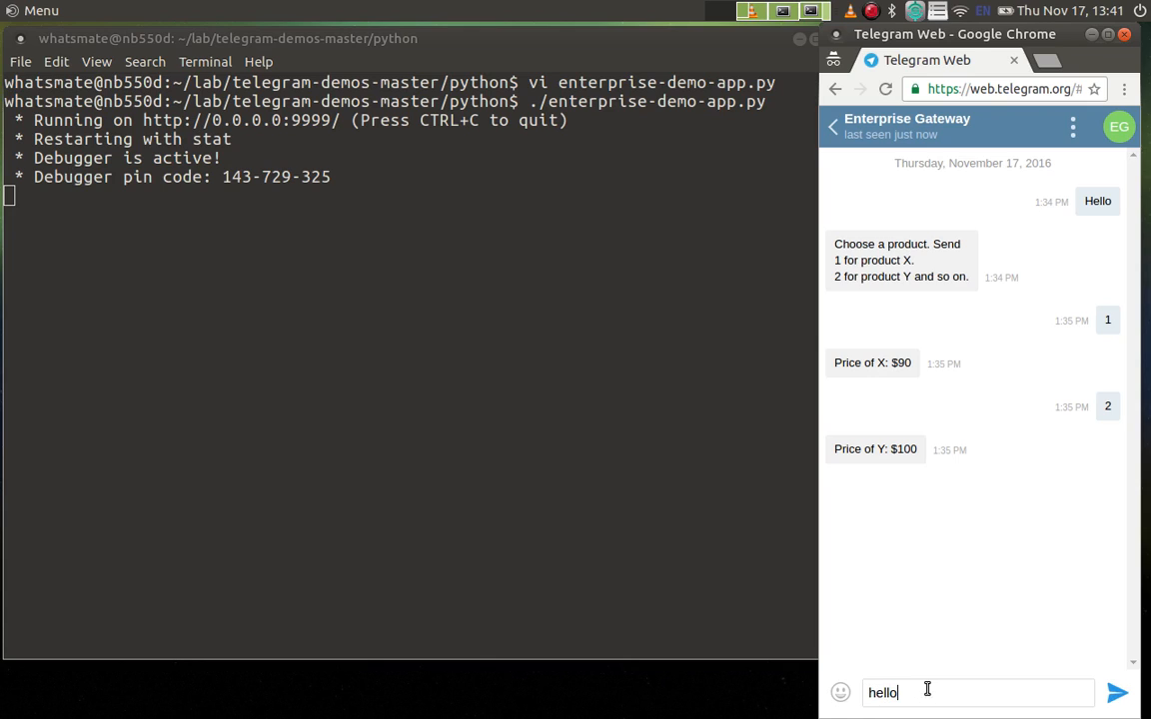
mouse_move(1088, 686)
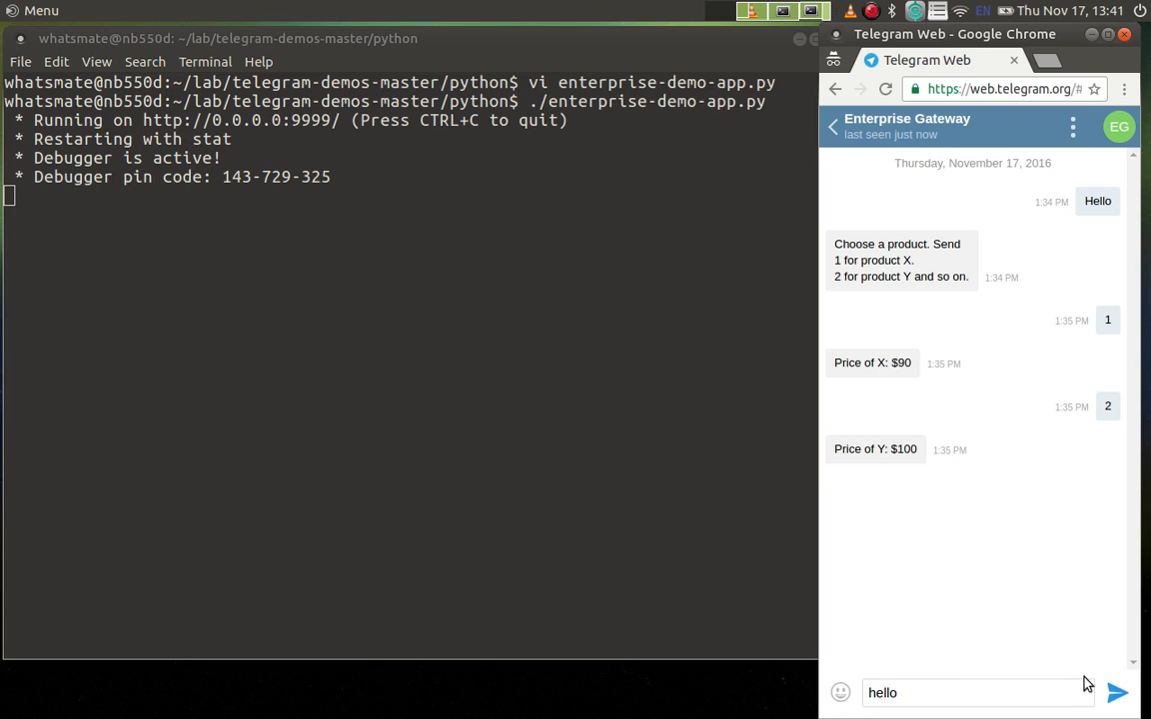
left_click(1118, 694)
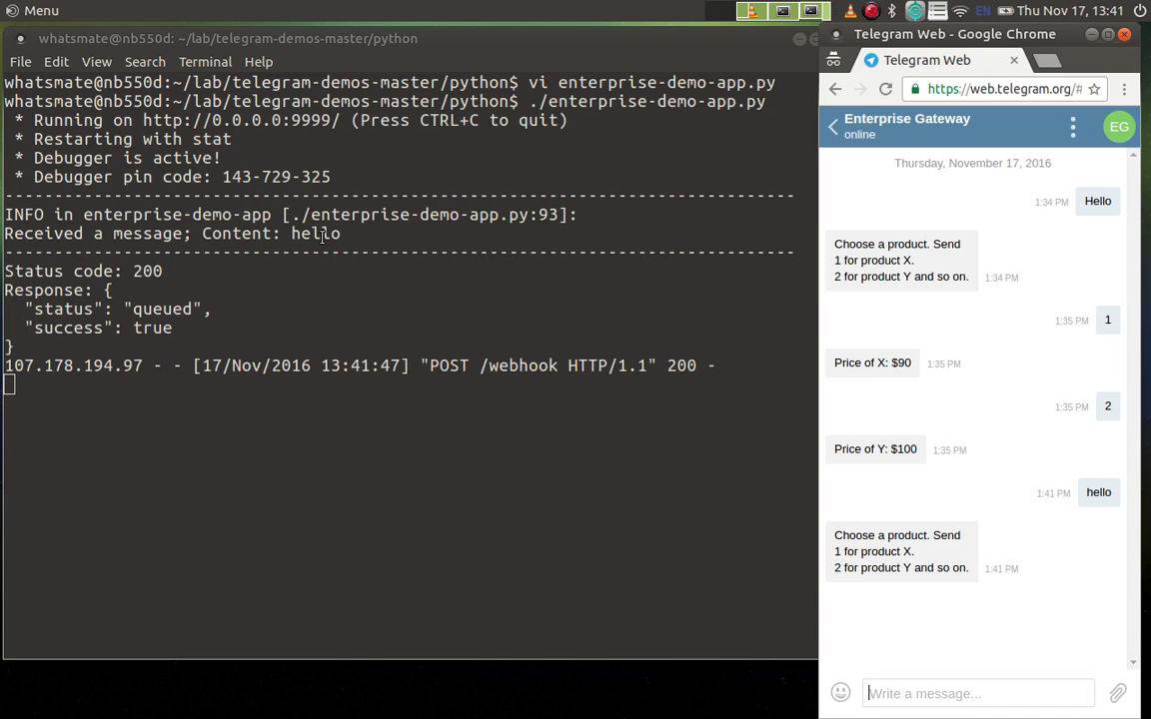
mouse_move(138, 314)
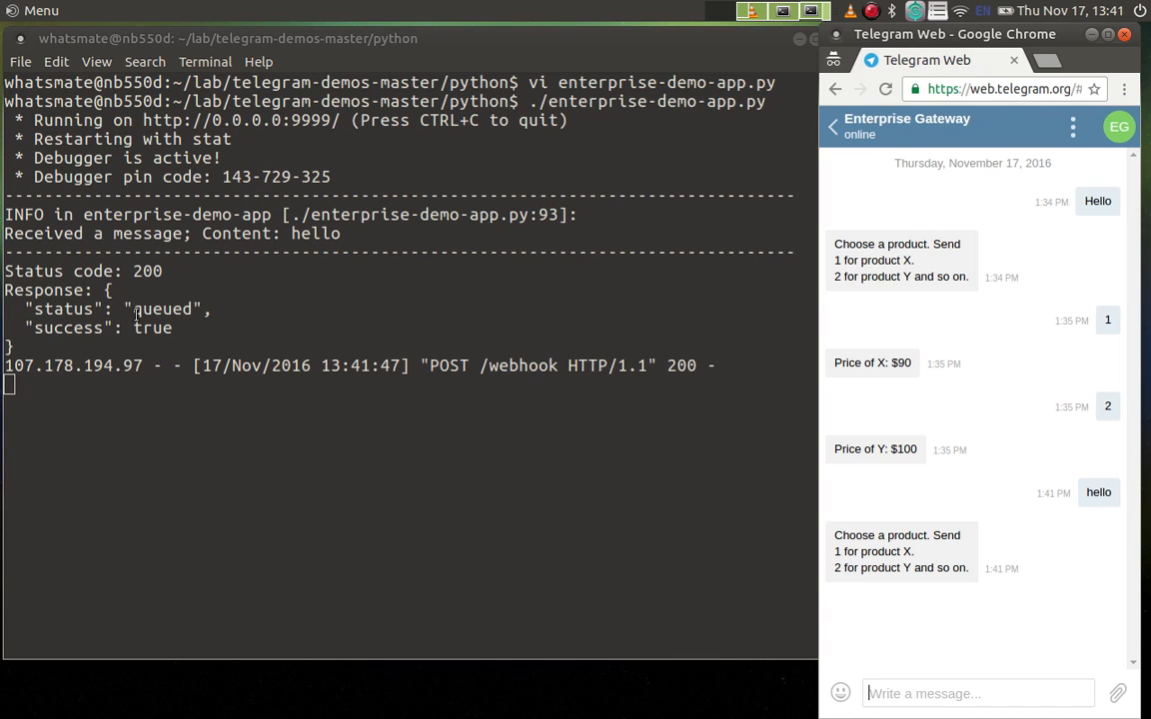
mouse_move(898, 643)
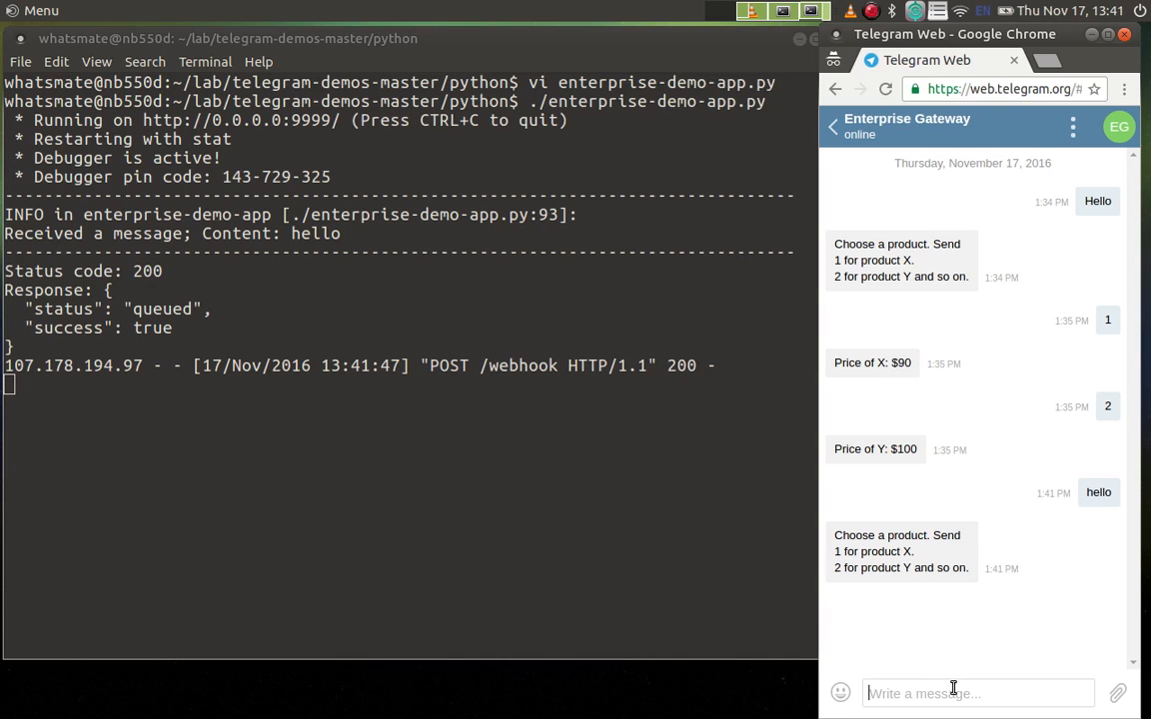
type("2")
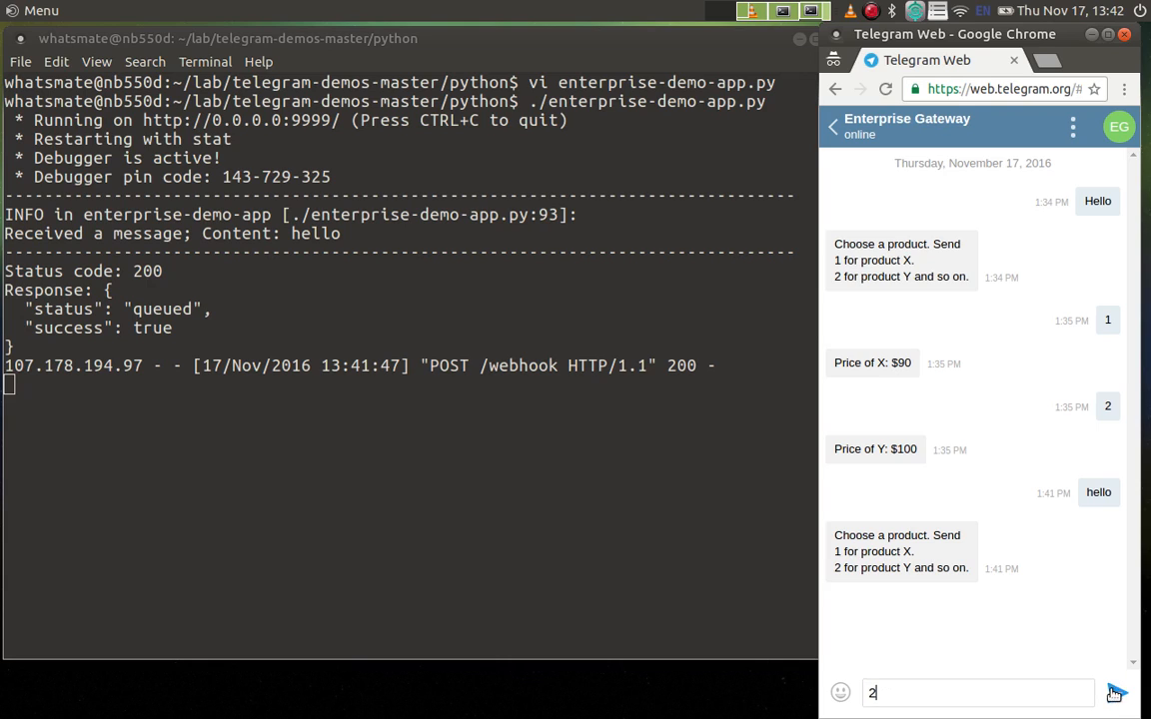
left_click(1116, 692)
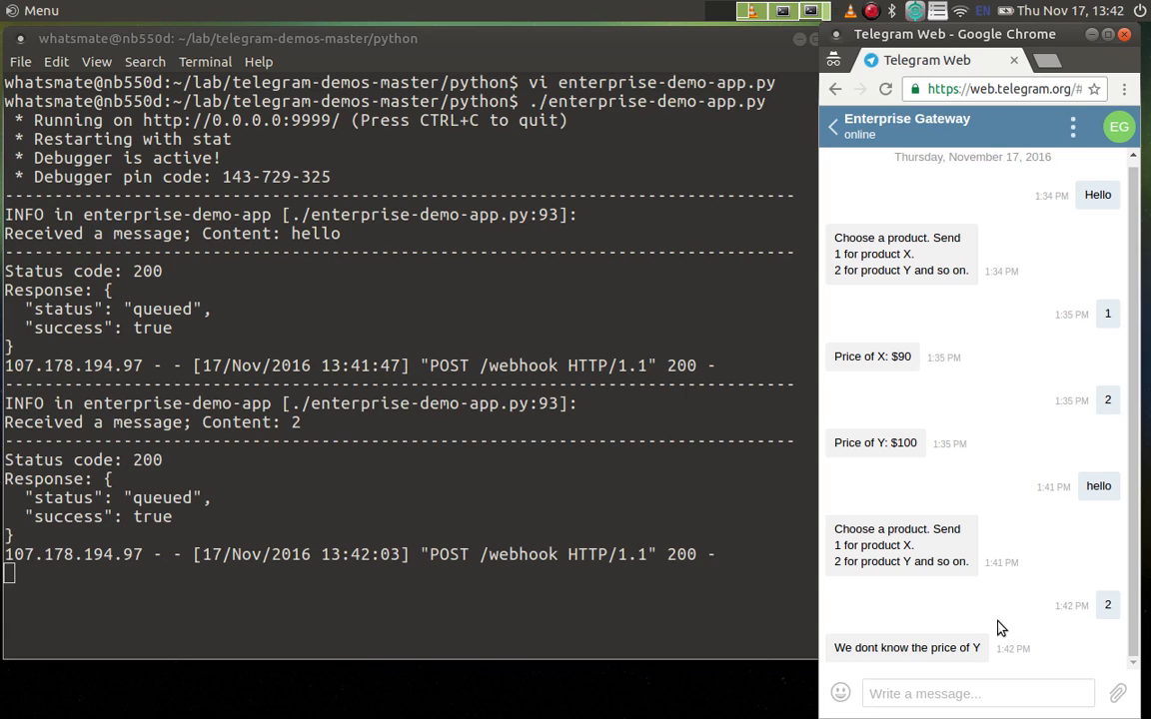
mouse_move(881, 651)
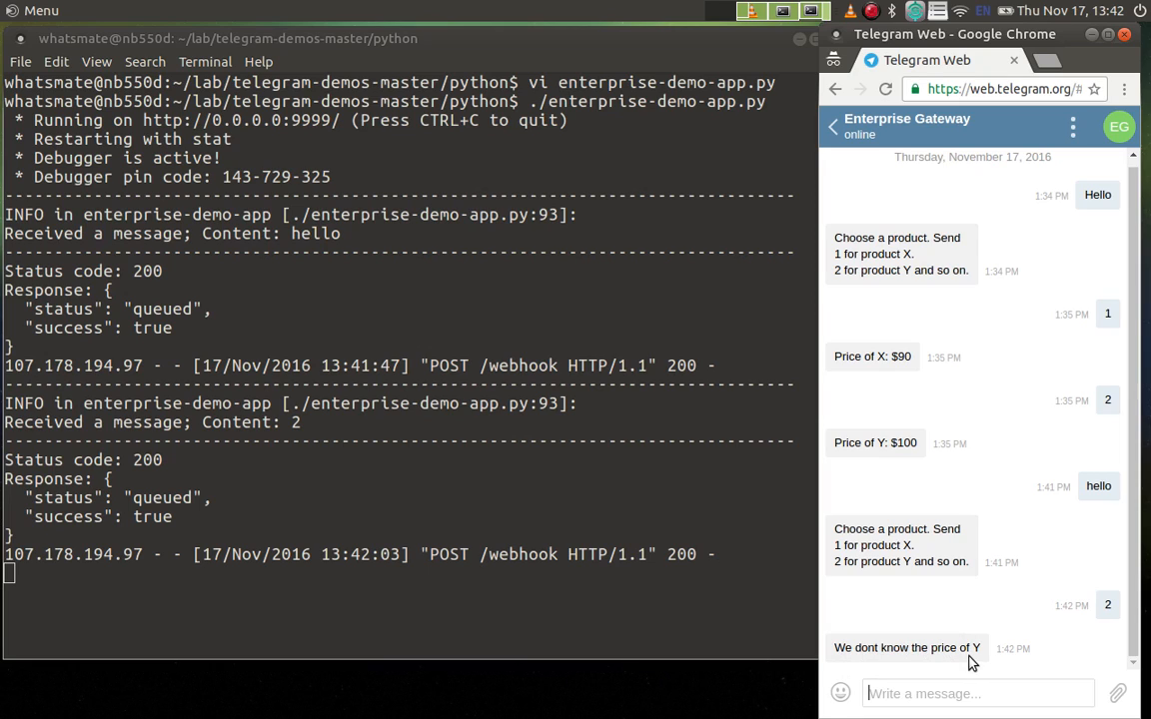
type("3")
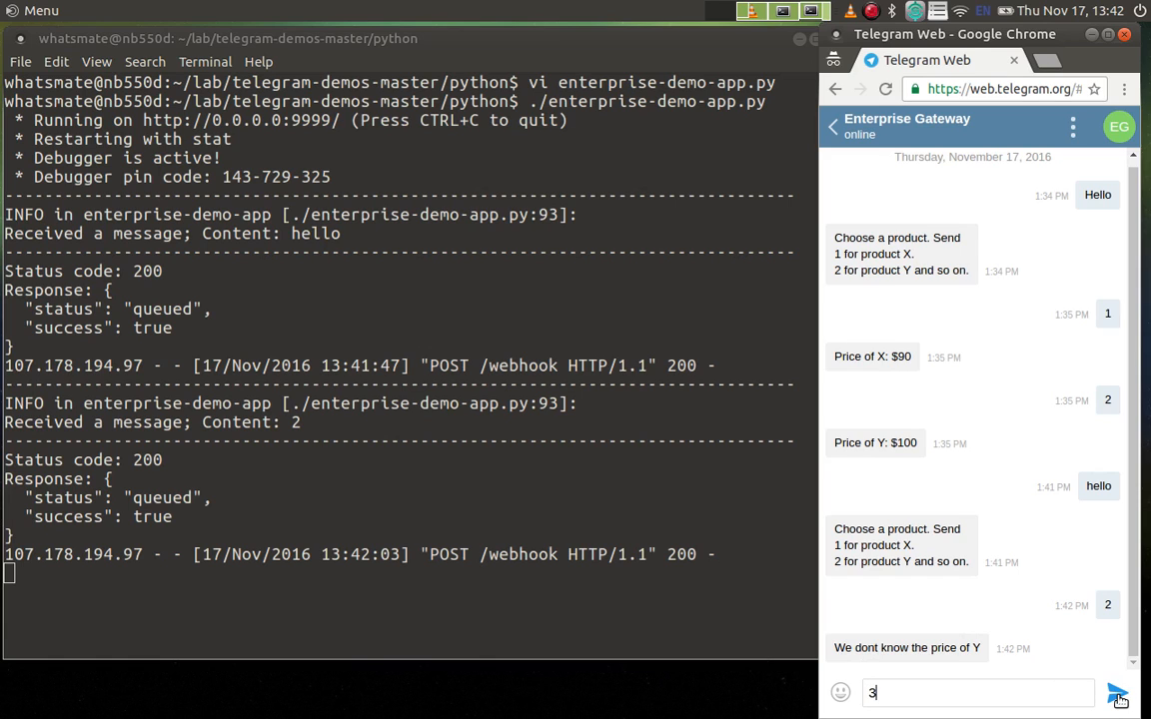
left_click(1118, 693)
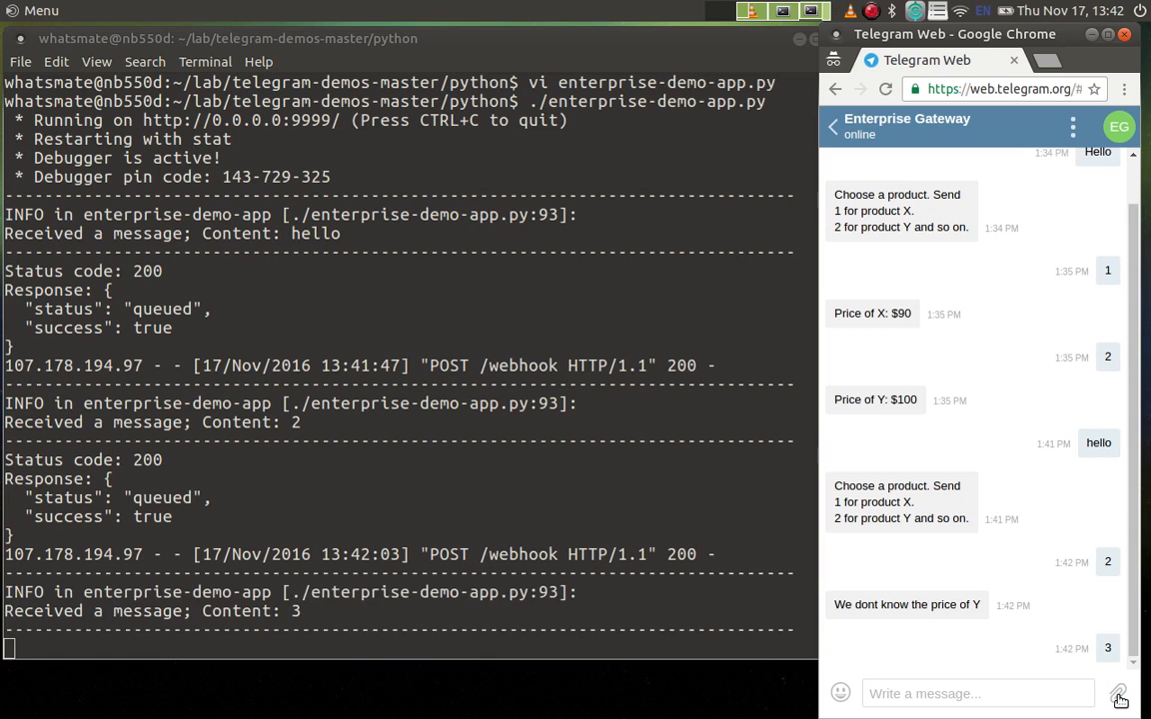